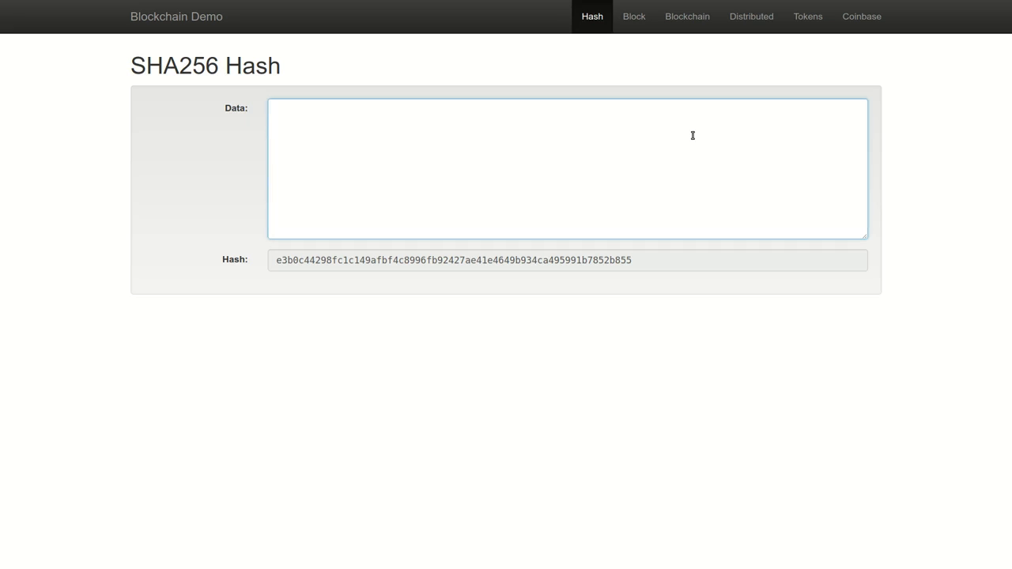
Type "Let's eat, grandma!" into the Data box, giving hash 722aaa21…21842
{"action": "type", "text": "L"}
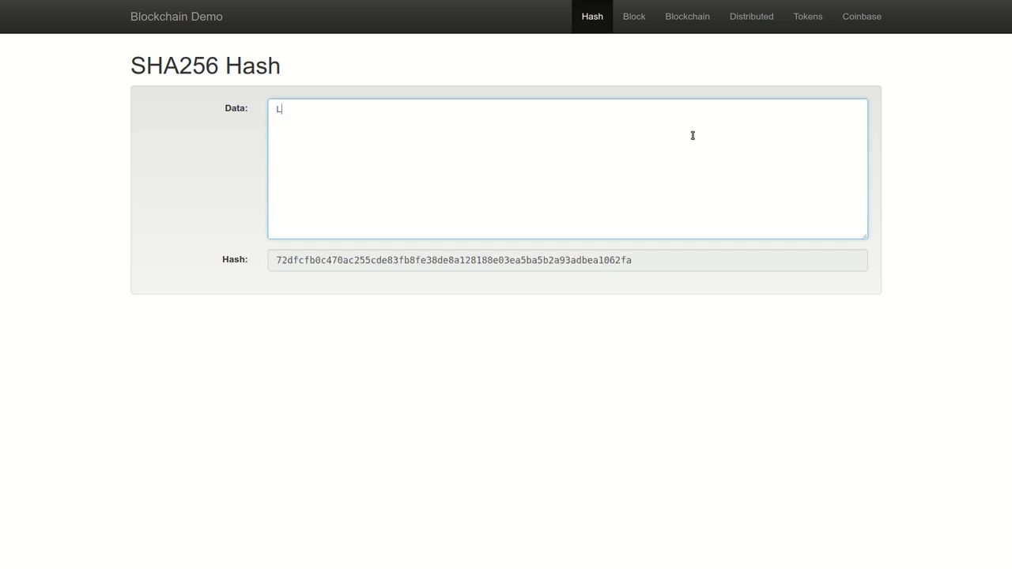
{"action": "type", "text": "et's ea"}
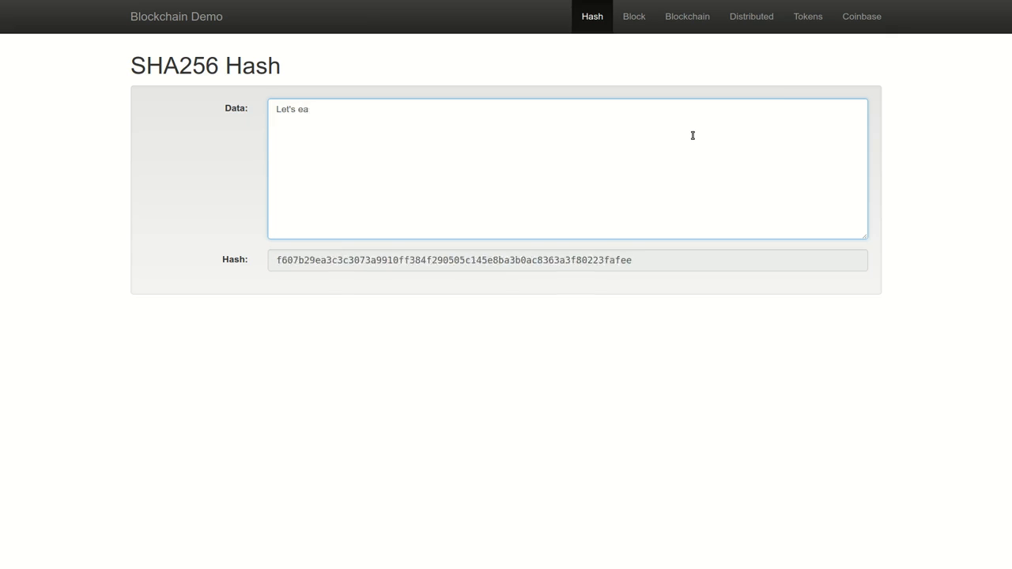
{"action": "type", "text": "t, grandma"}
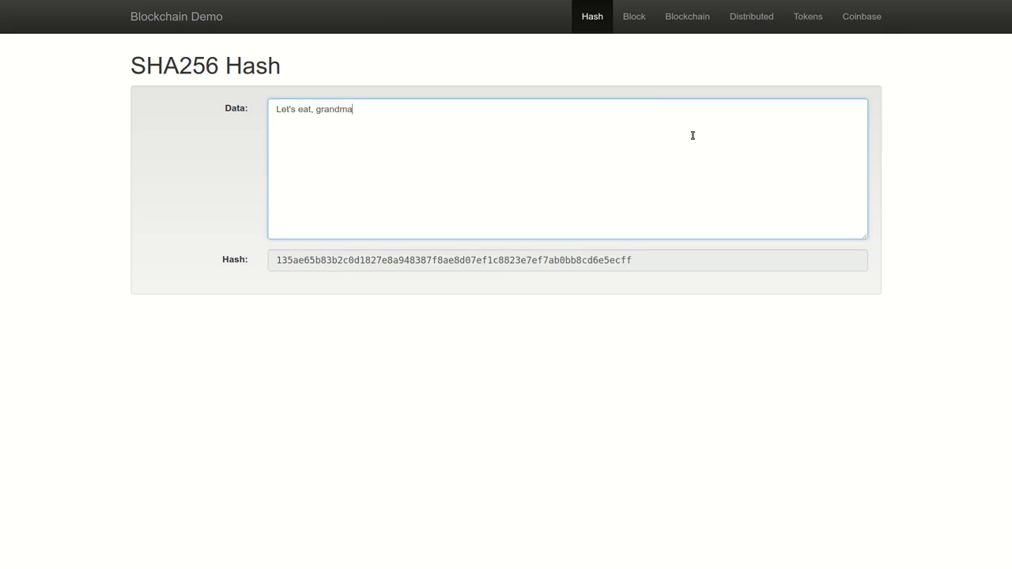
{"action": "type", "text": "!"}
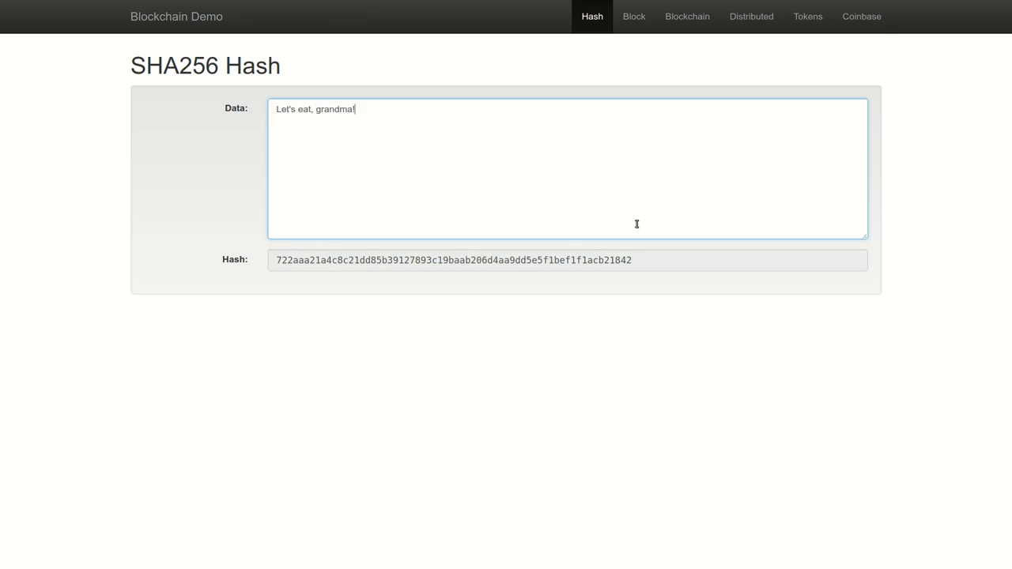
{"action": "mouse_move", "coordinate": [356, 135]}
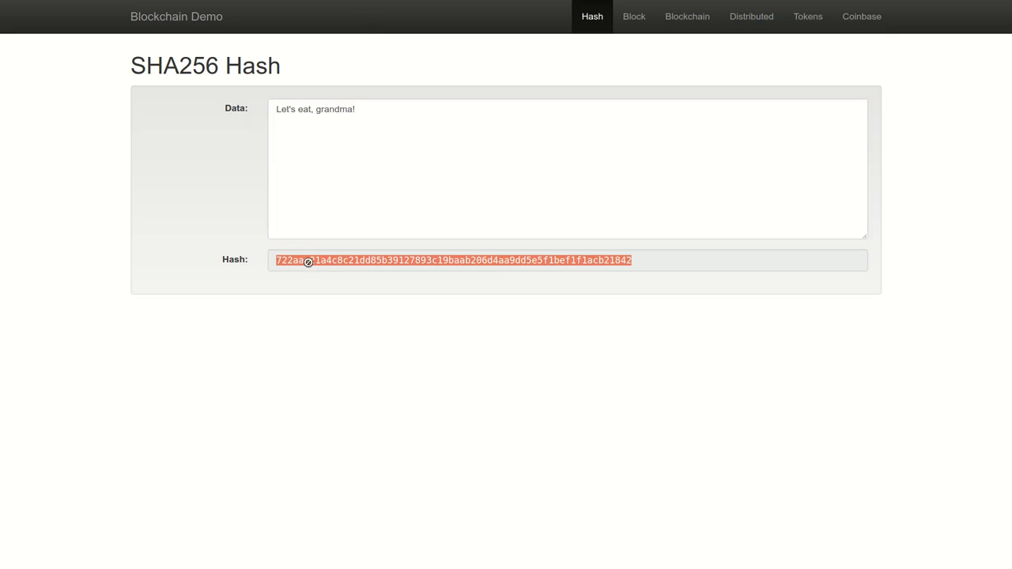
{"action": "mouse_move", "coordinate": [428, 218]}
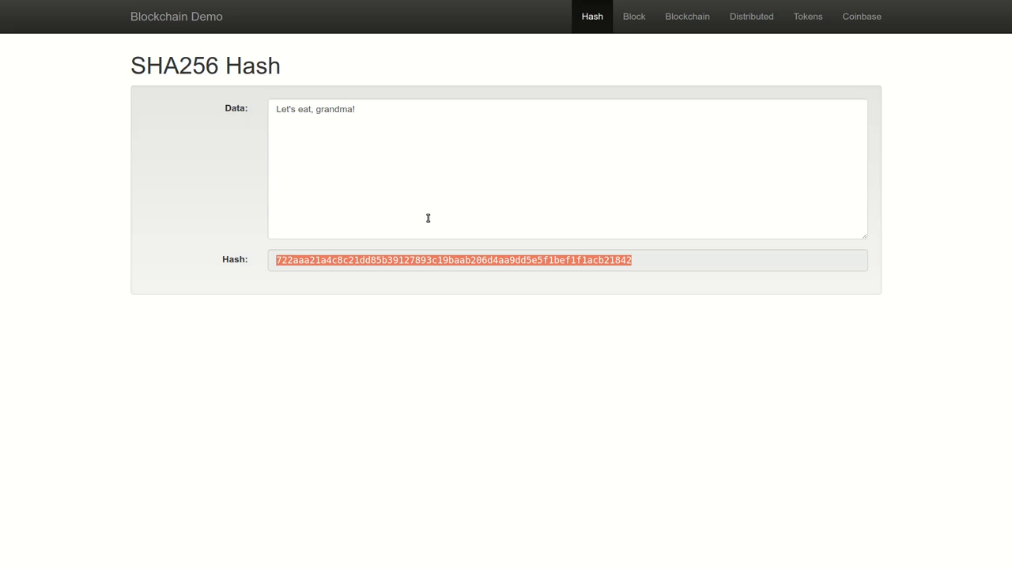
{"action": "mouse_move", "coordinate": [280, 136]}
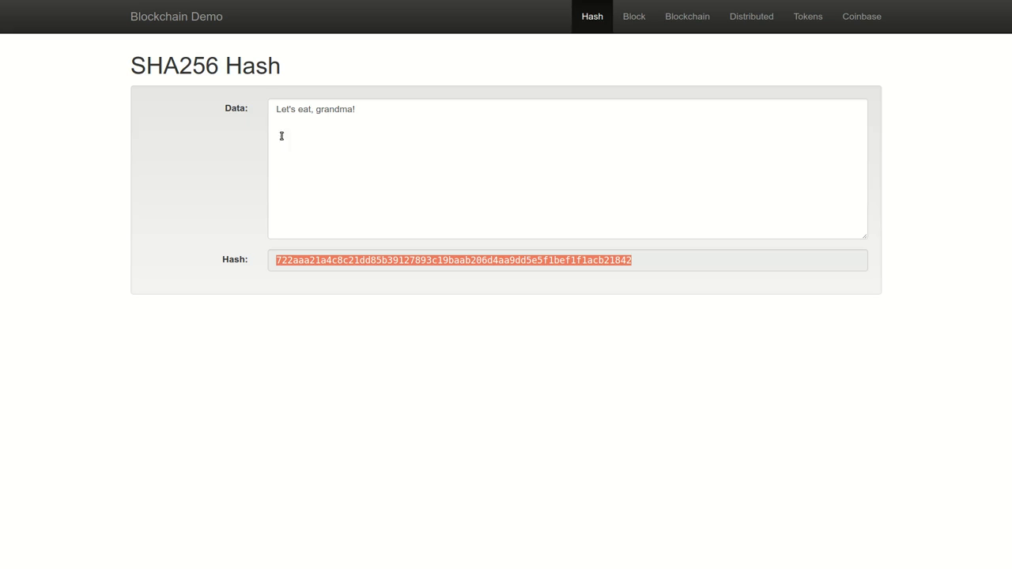
{"action": "mouse_move", "coordinate": [312, 183]}
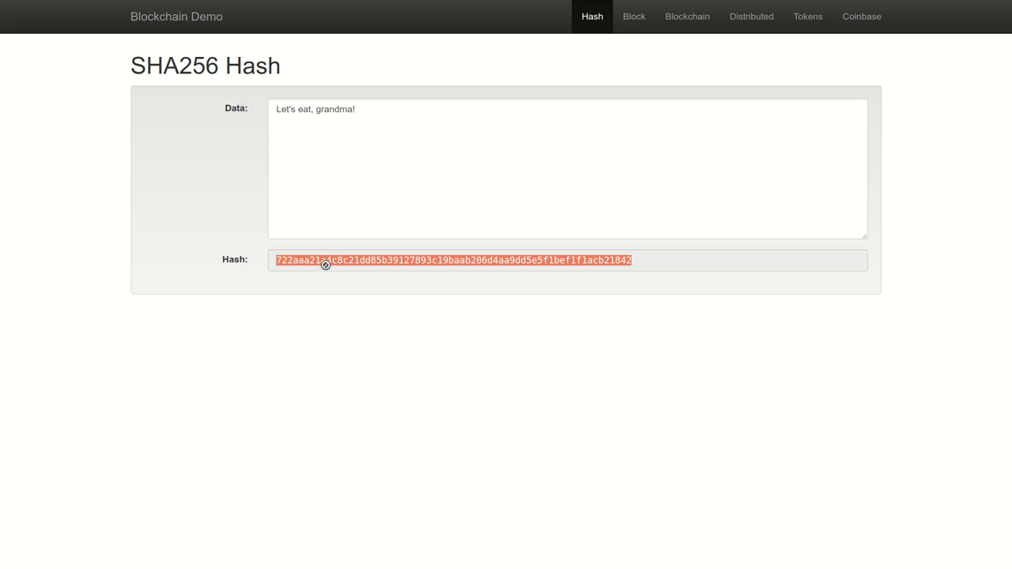
{"action": "mouse_move", "coordinate": [305, 263]}
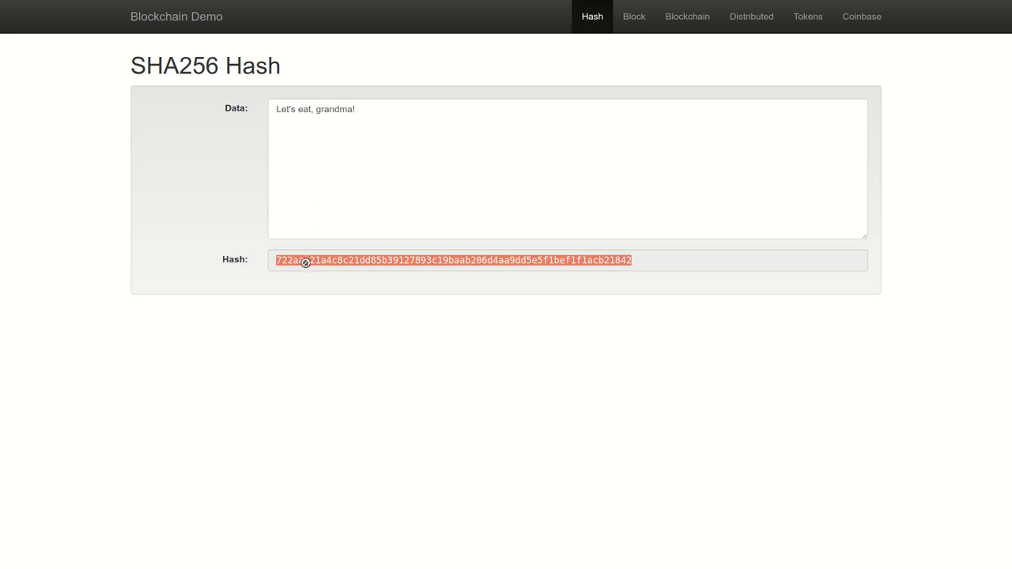
{"action": "mouse_move", "coordinate": [315, 286]}
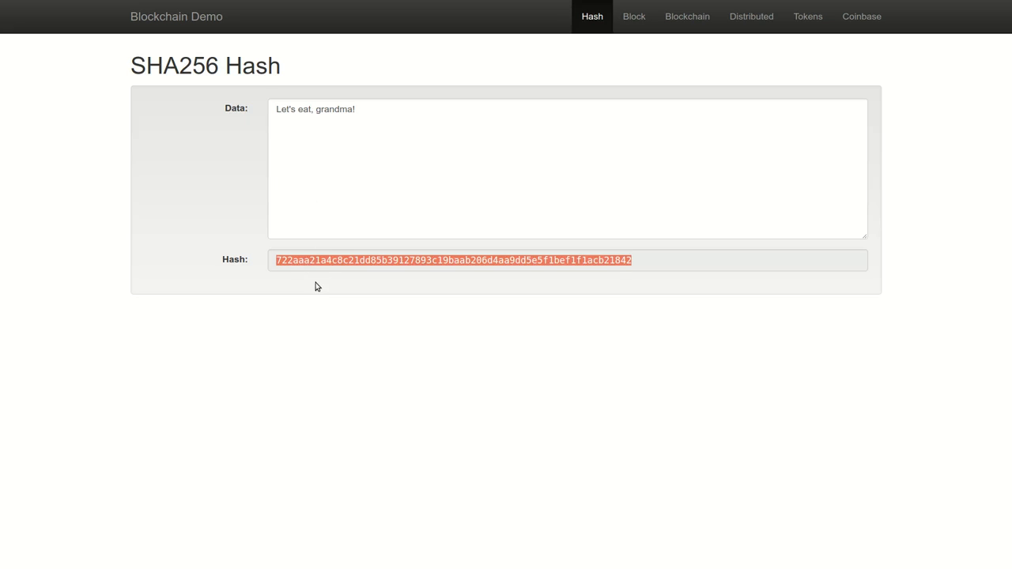
{"action": "mouse_move", "coordinate": [325, 269]}
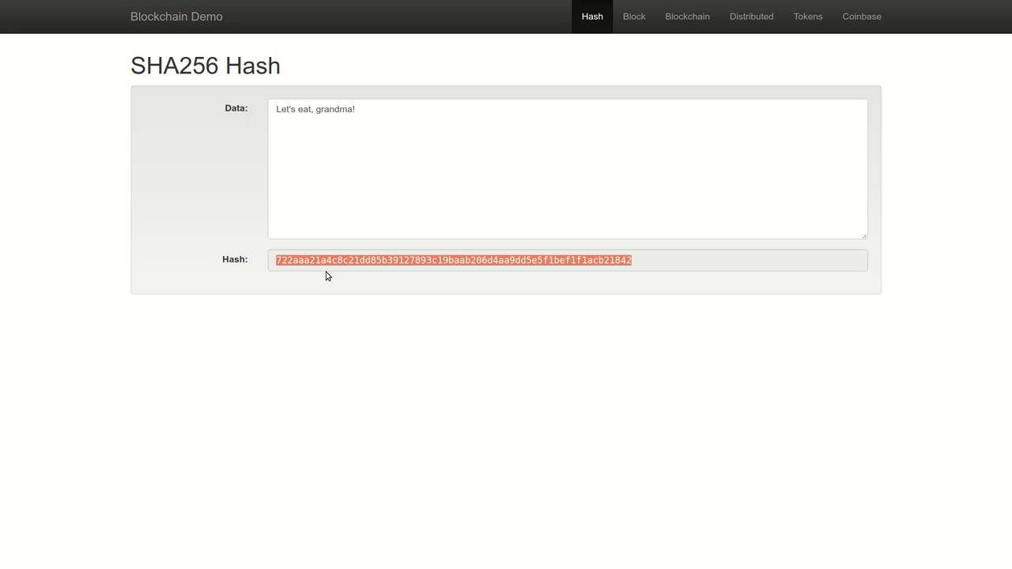
{"action": "mouse_move", "coordinate": [335, 283]}
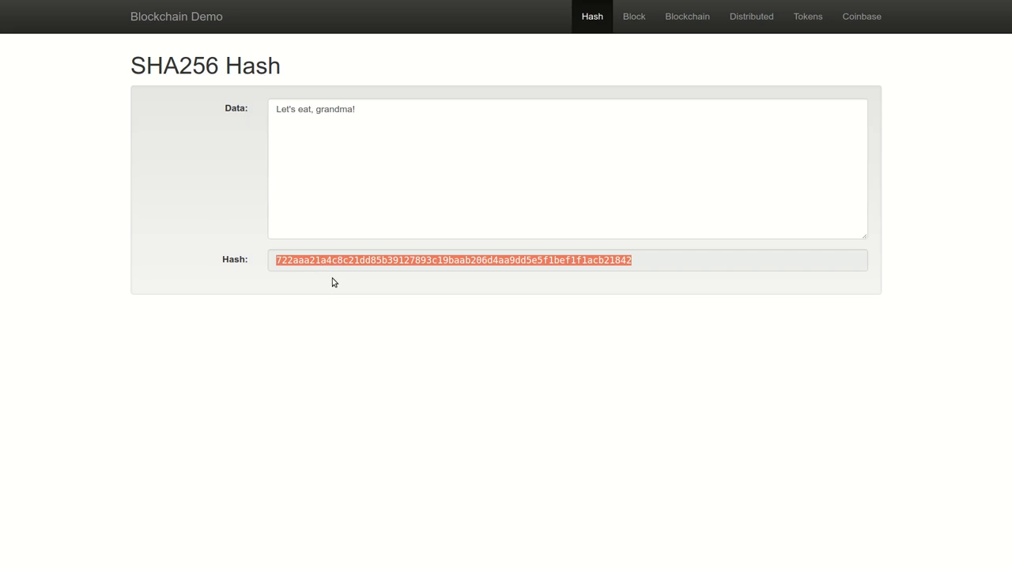
{"action": "mouse_move", "coordinate": [359, 150]}
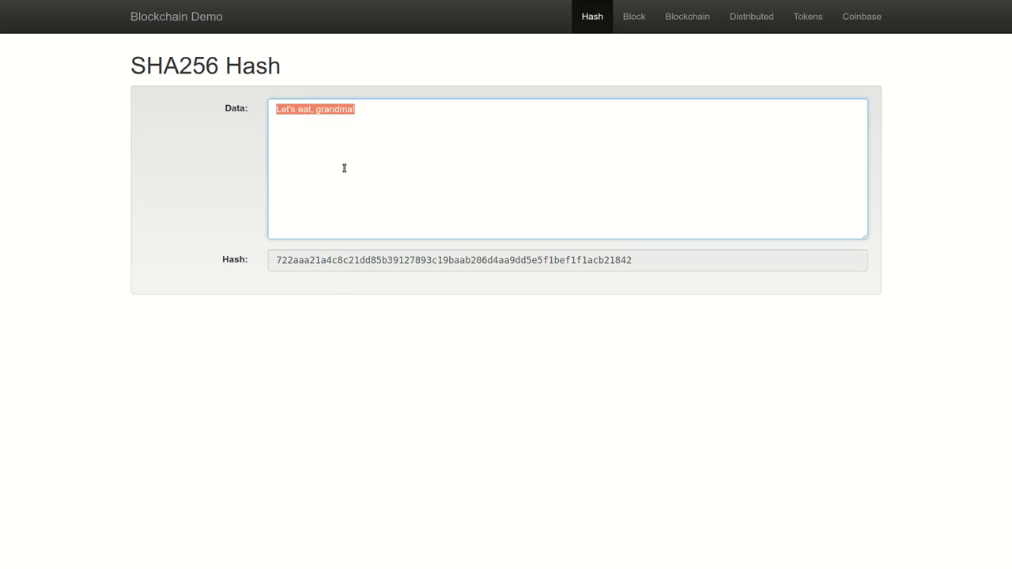
{"action": "mouse_move", "coordinate": [345, 151]}
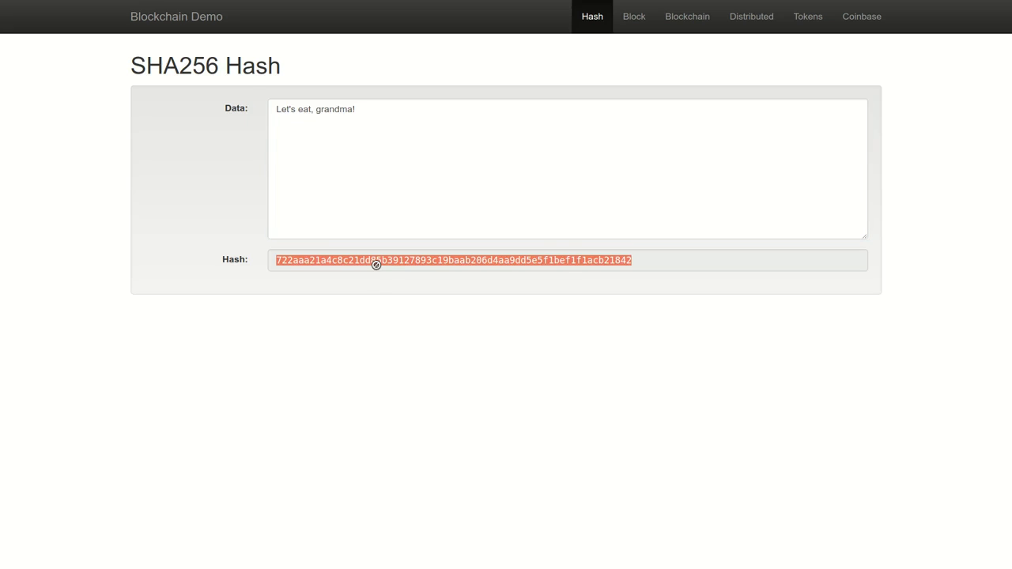
{"action": "mouse_move", "coordinate": [371, 289]}
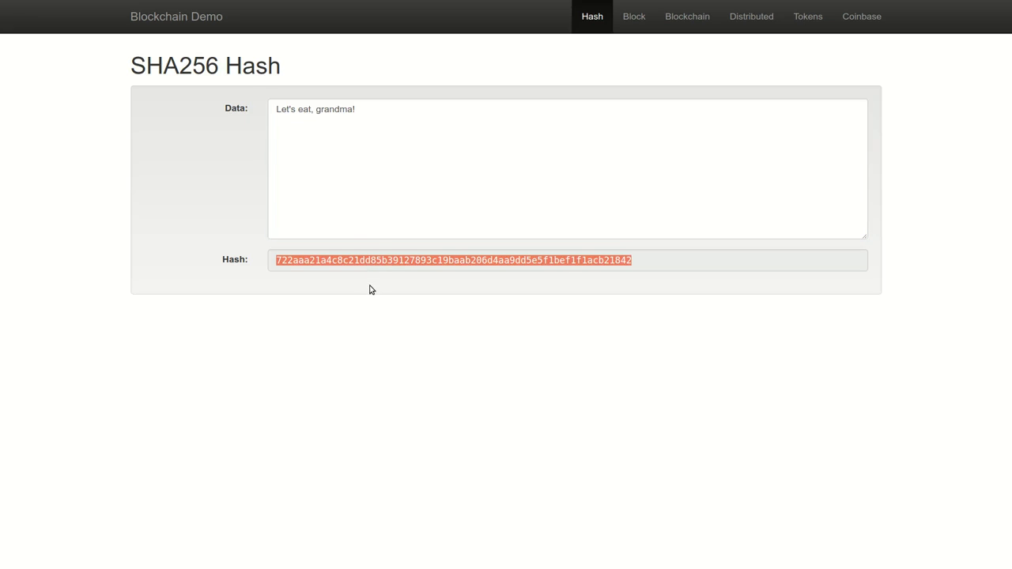
Add and remove a comma after 'eat', highlight the changed hash, then clear the Data box
{"action": "left_click", "coordinate": [352, 146]}
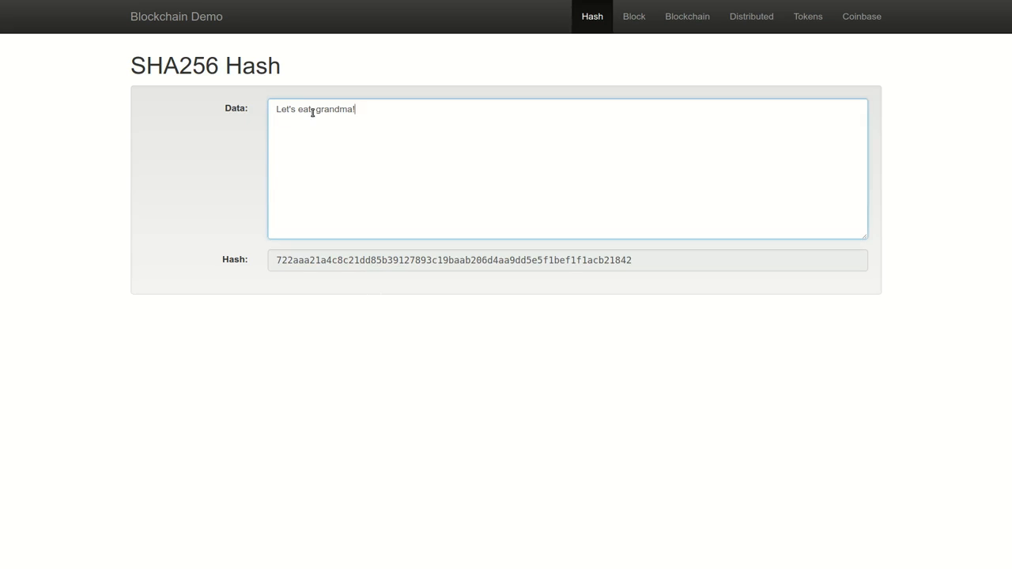
{"action": "type", "text": ","}
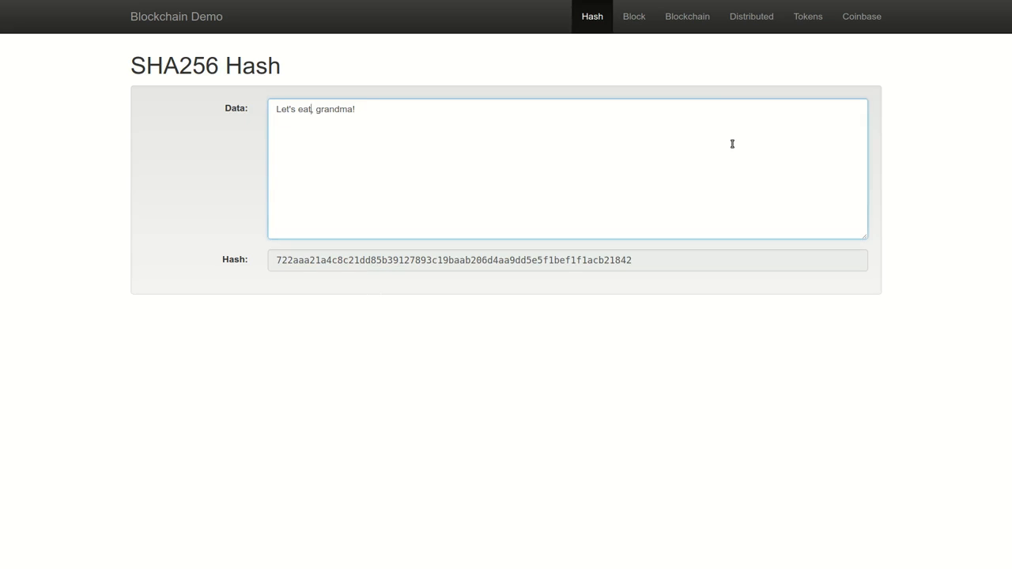
{"action": "type", "text": ","}
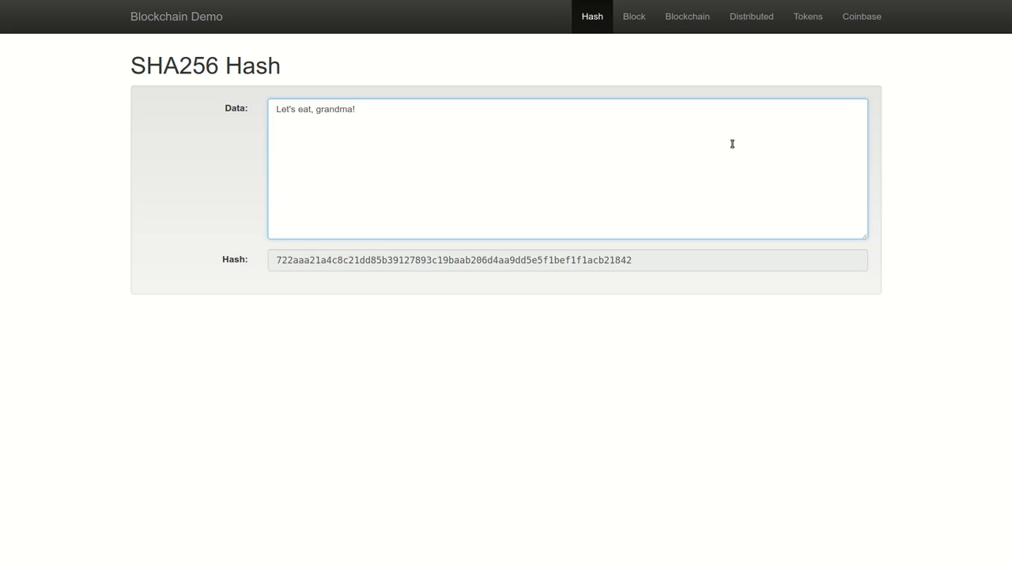
{"action": "key", "text": "Backspace"}
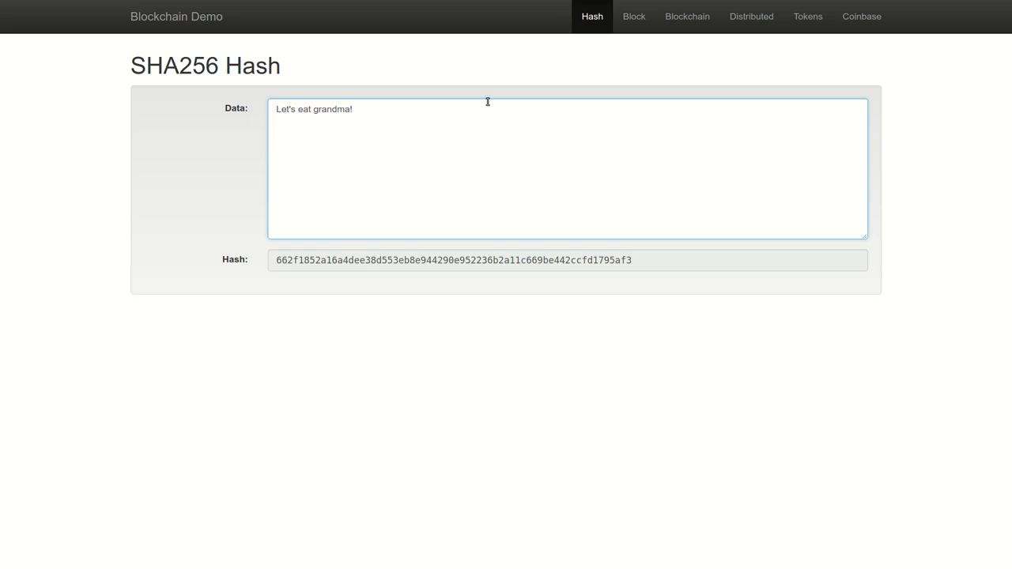
{"action": "mouse_move", "coordinate": [423, 267]}
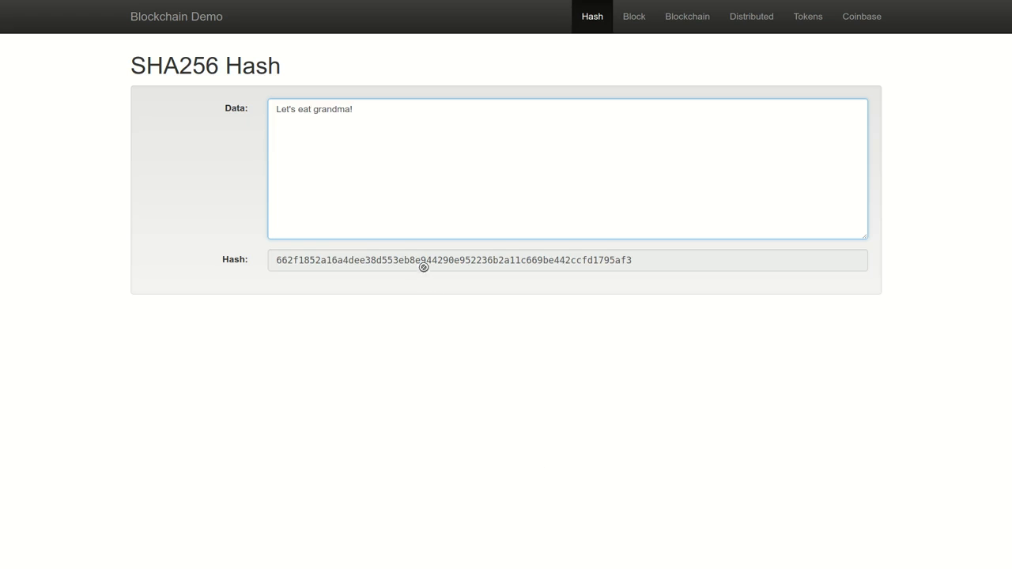
{"action": "triple_click", "coordinate": [450, 260]}
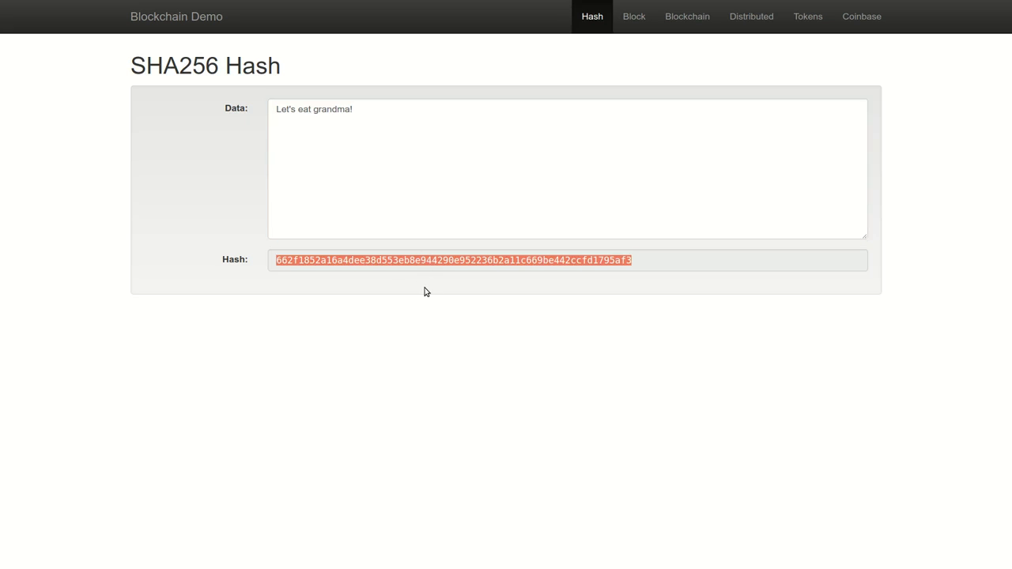
{"action": "mouse_move", "coordinate": [395, 132]}
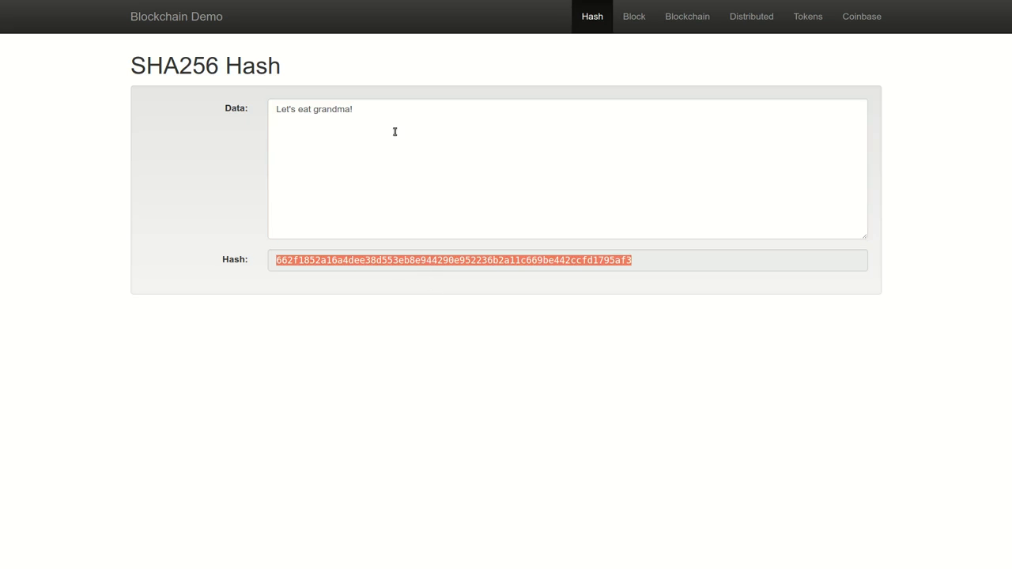
{"action": "mouse_move", "coordinate": [396, 110]}
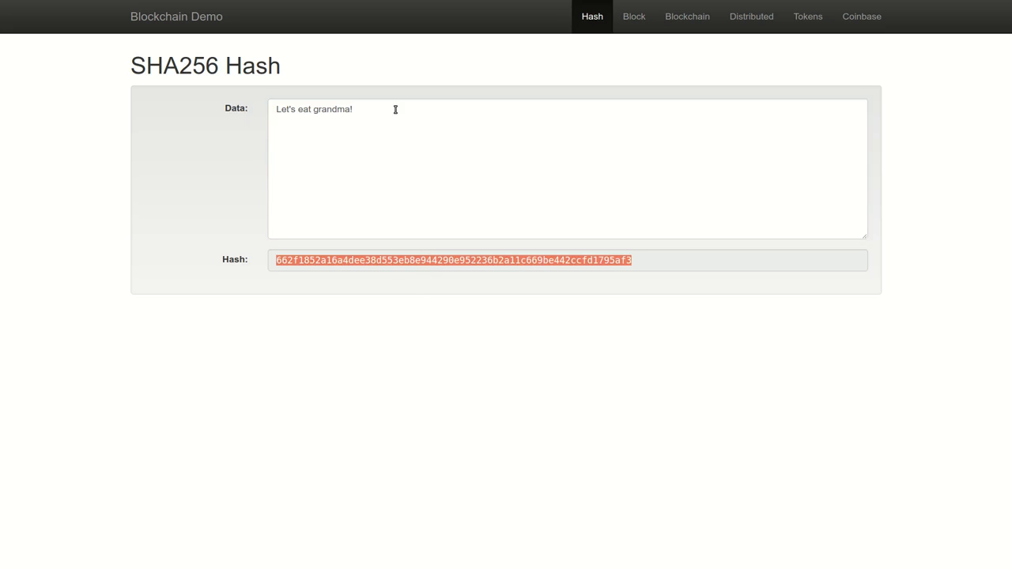
{"action": "key", "text": "Backspace"}
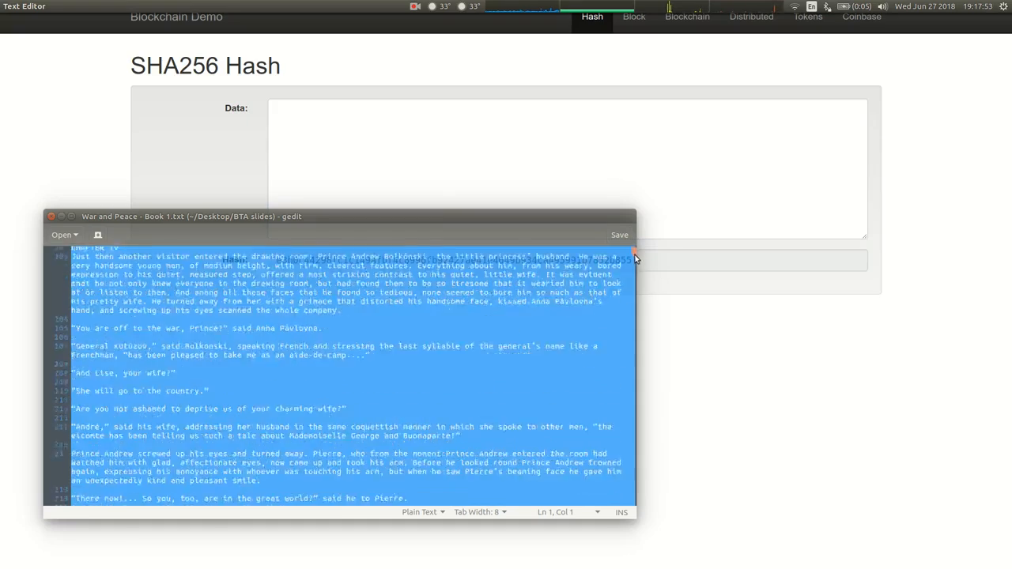
Scroll through the War and Peace Book 1 text in gedit
{"action": "scroll", "scroll_direction": "down", "scroll_amount": 3}
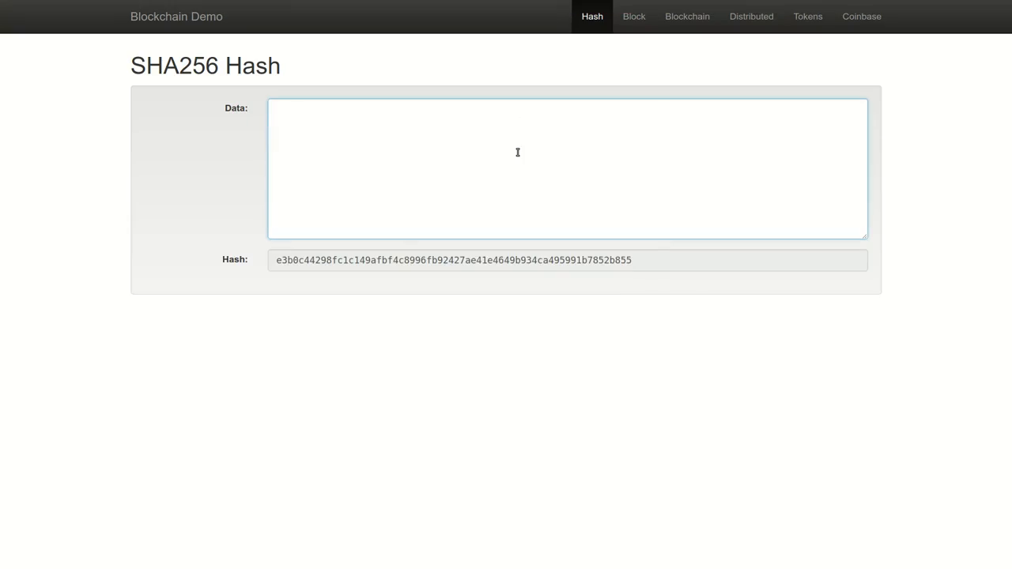
Paste the War and Peace text into Data and scroll it, giving hash 86ca4f28…dc5cb9
{"action": "left_click", "coordinate": [518, 152]}
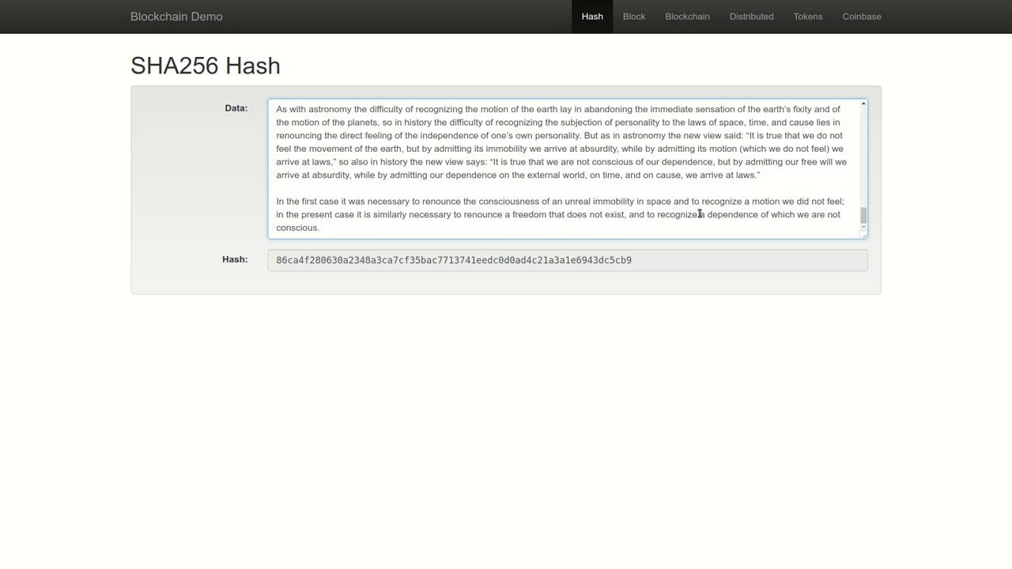
{"action": "left_click", "coordinate": [320, 228]}
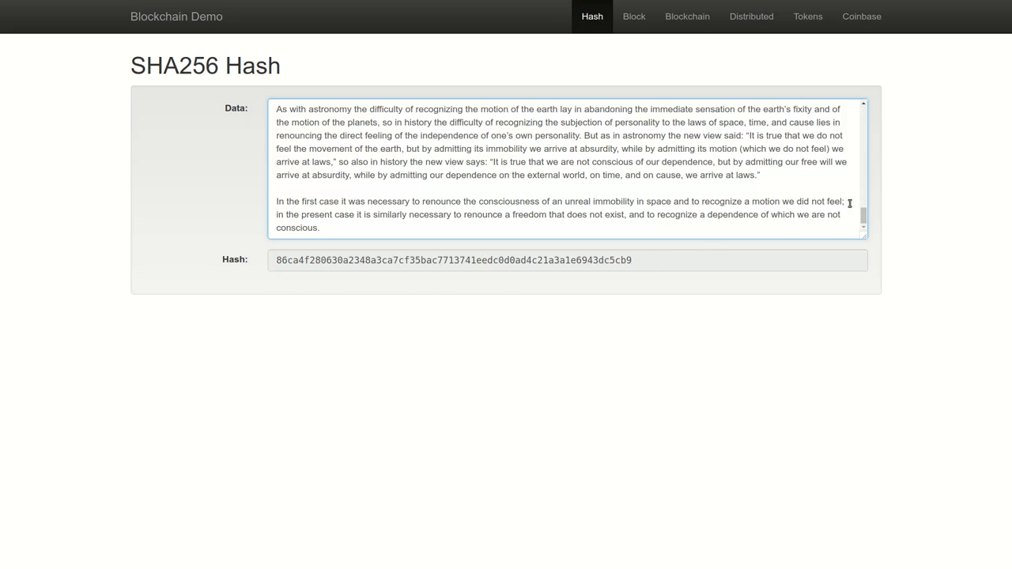
{"action": "scroll", "scroll_direction": "down", "scroll_amount": 3}
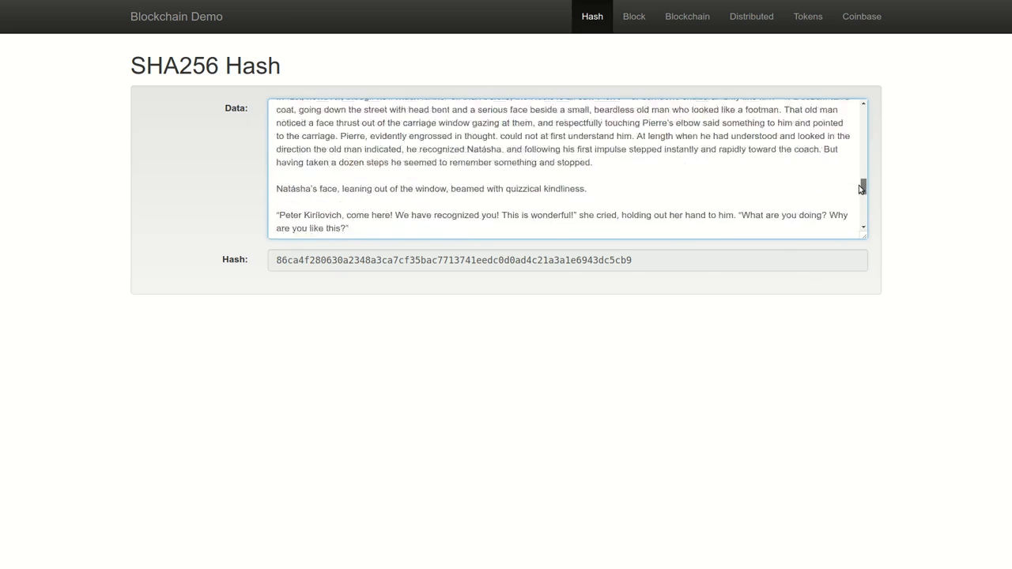
{"action": "scroll", "scroll_direction": "down", "scroll_amount": 3}
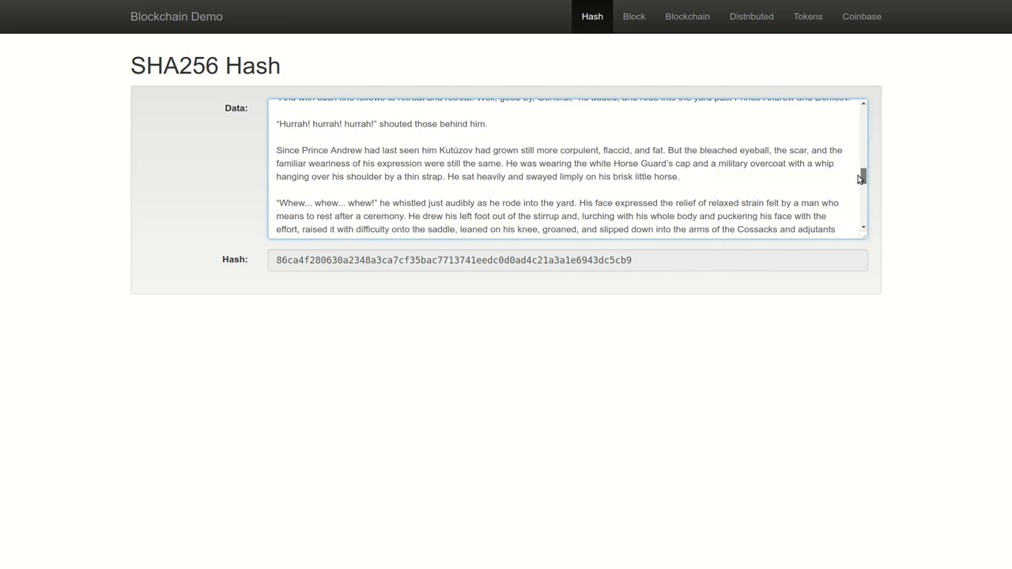
{"action": "mouse_move", "coordinate": [723, 177]}
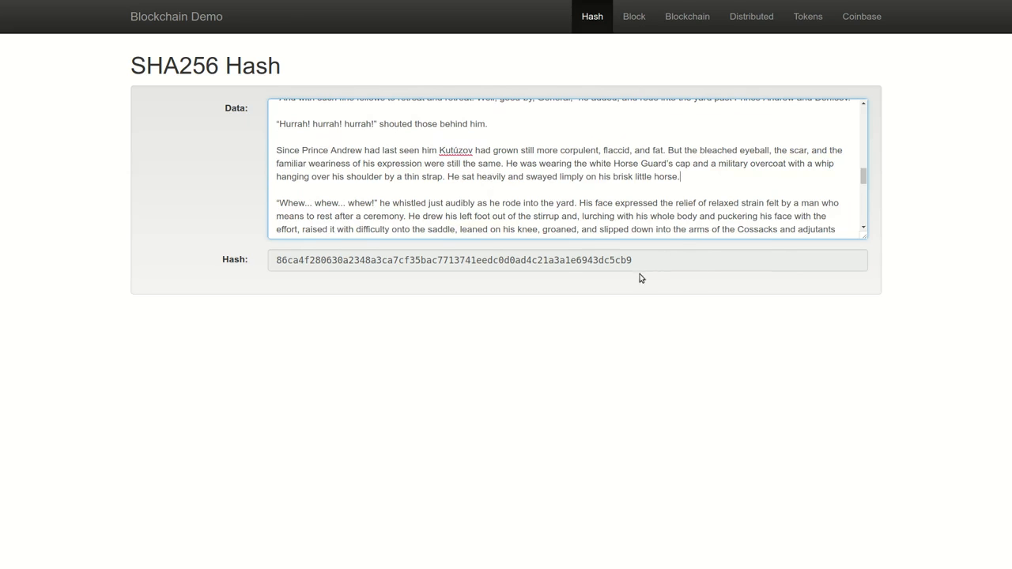
{"action": "mouse_move", "coordinate": [653, 229]}
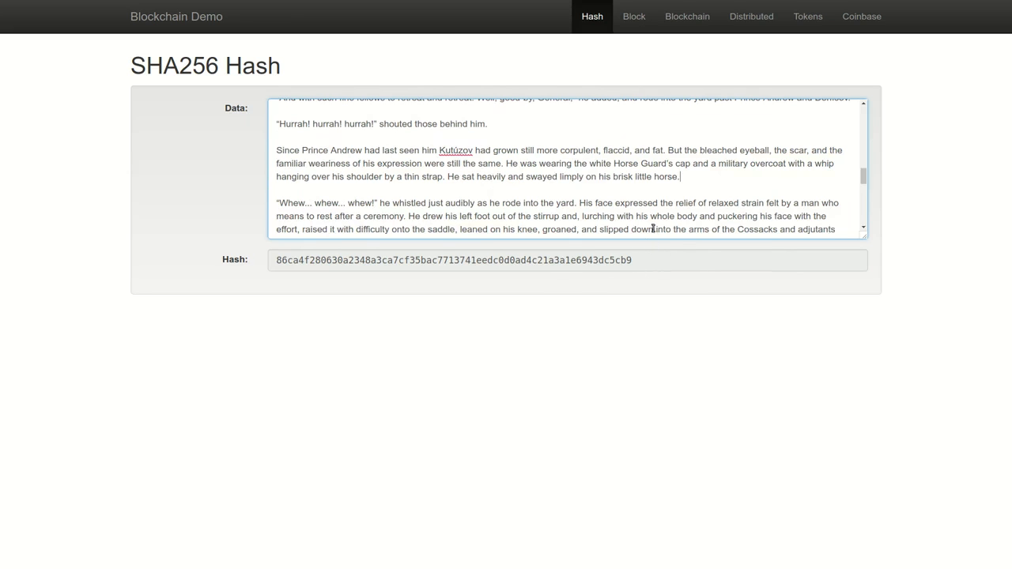
{"action": "mouse_move", "coordinate": [694, 178]}
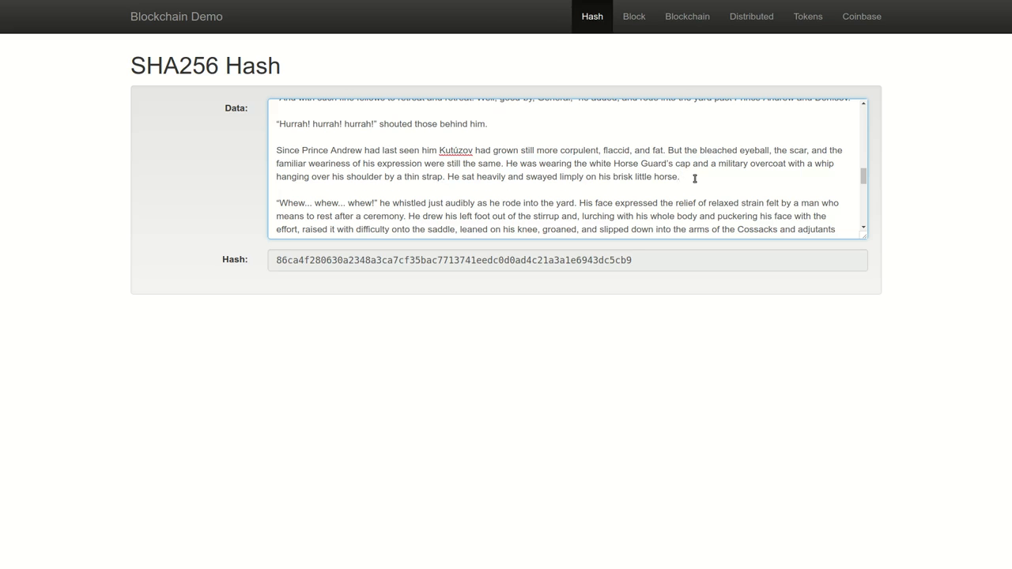
Change 'little horse.' to 'little horse?' (hash 0bee23a6…329434), then select all Data text
{"action": "key", "text": "Backspace"}
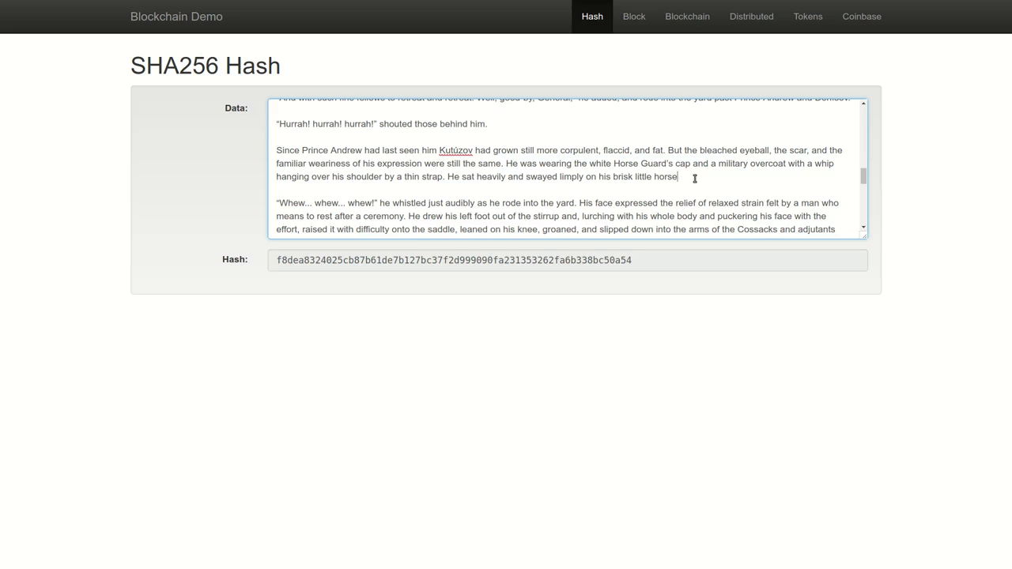
{"action": "type", "text": "?"}
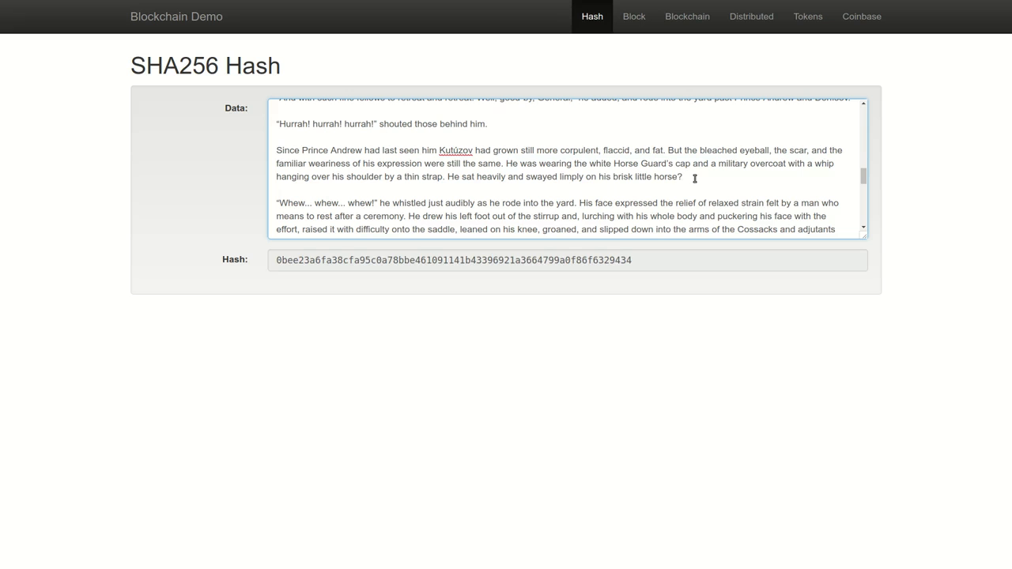
{"action": "mouse_move", "coordinate": [548, 265]}
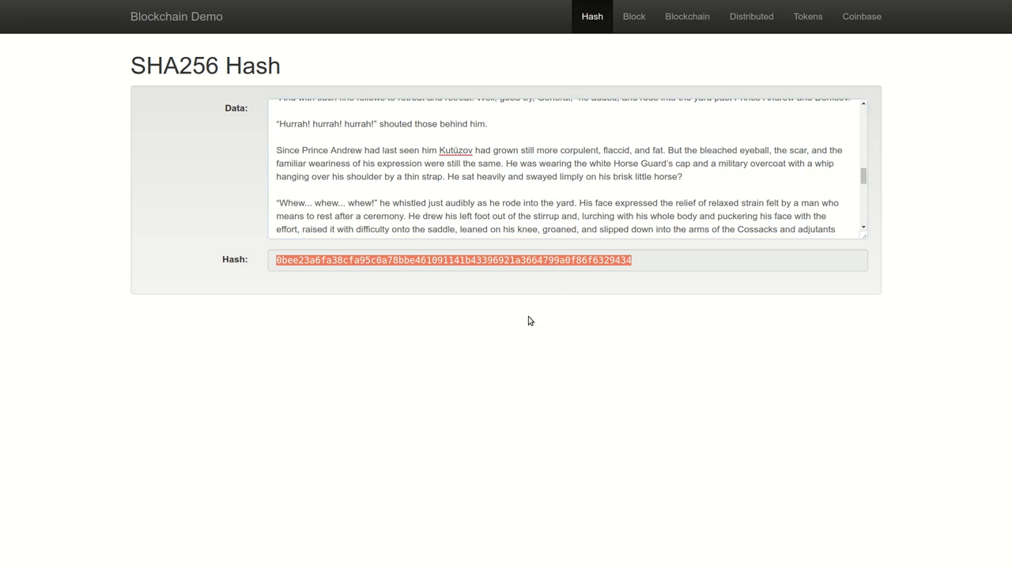
{"action": "mouse_move", "coordinate": [537, 315]}
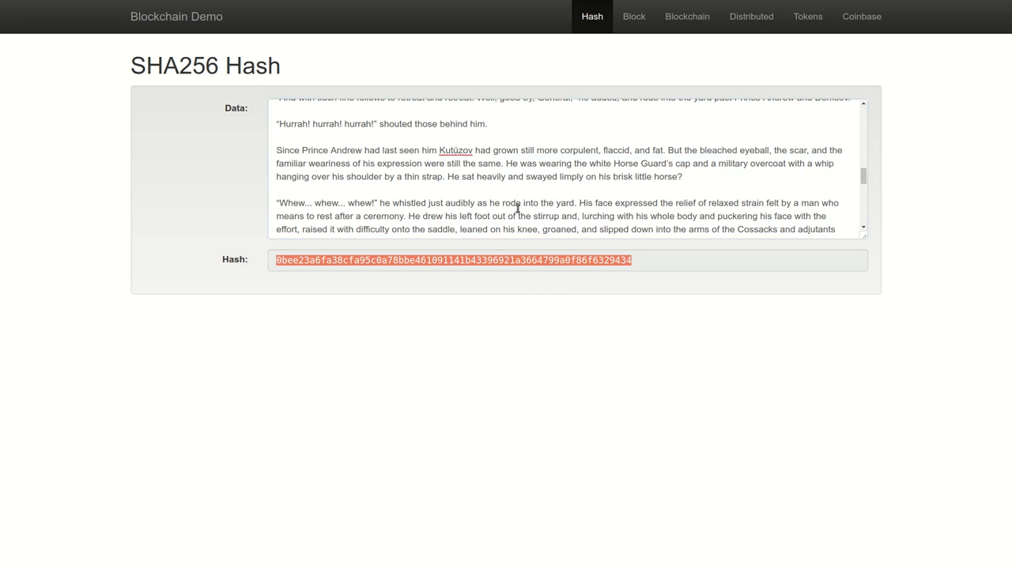
{"action": "mouse_move", "coordinate": [704, 326]}
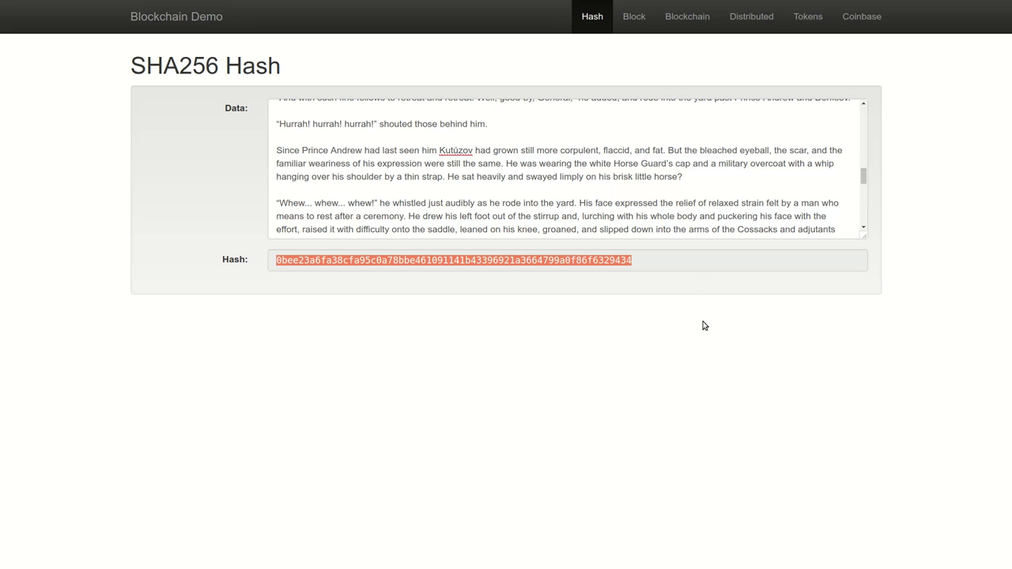
{"action": "left_click", "coordinate": [670, 220]}
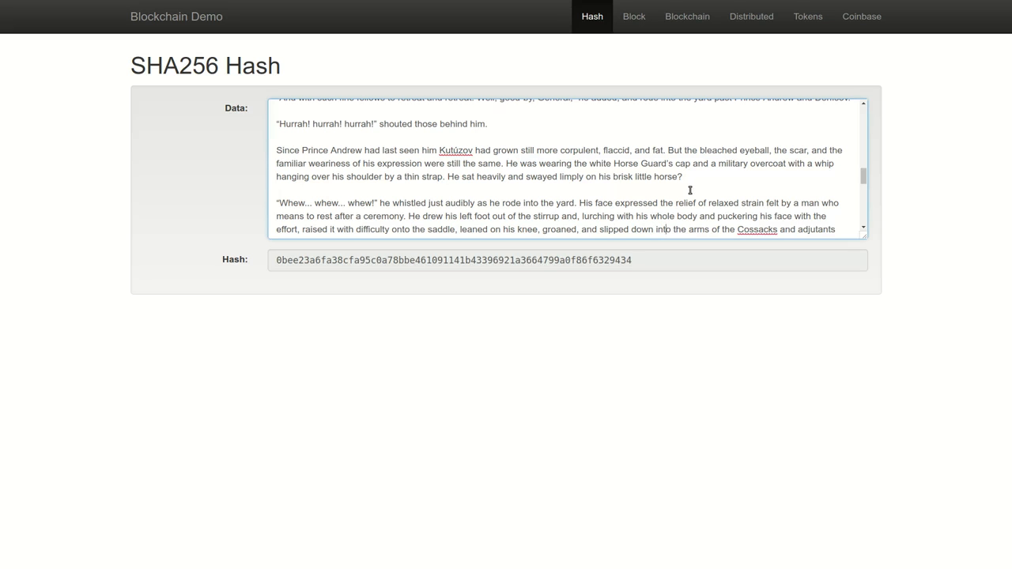
{"action": "key", "text": "ctrl+a"}
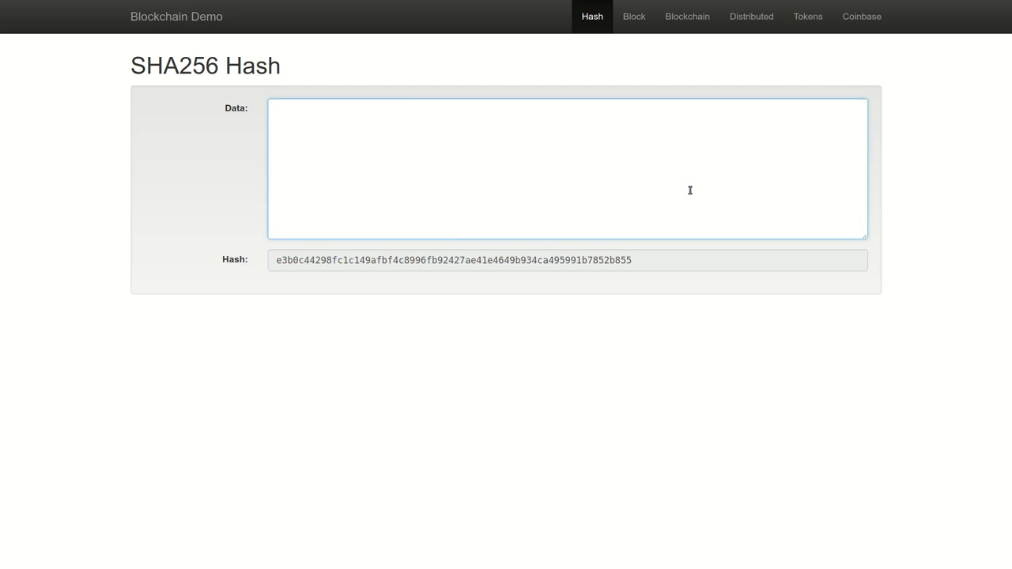
{"action": "left_click", "coordinate": [568, 168]}
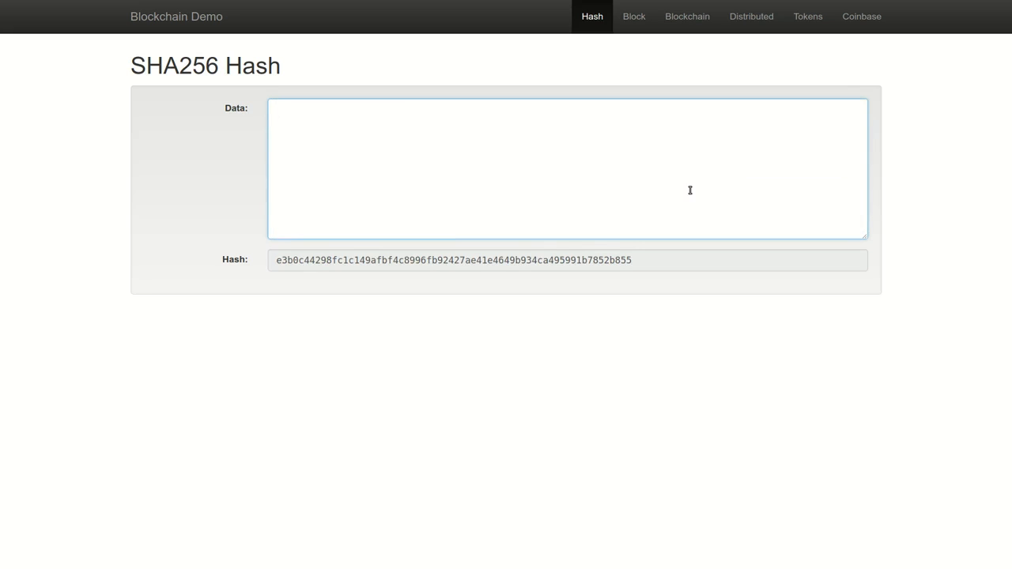
{"action": "left_click", "coordinate": [567, 167]}
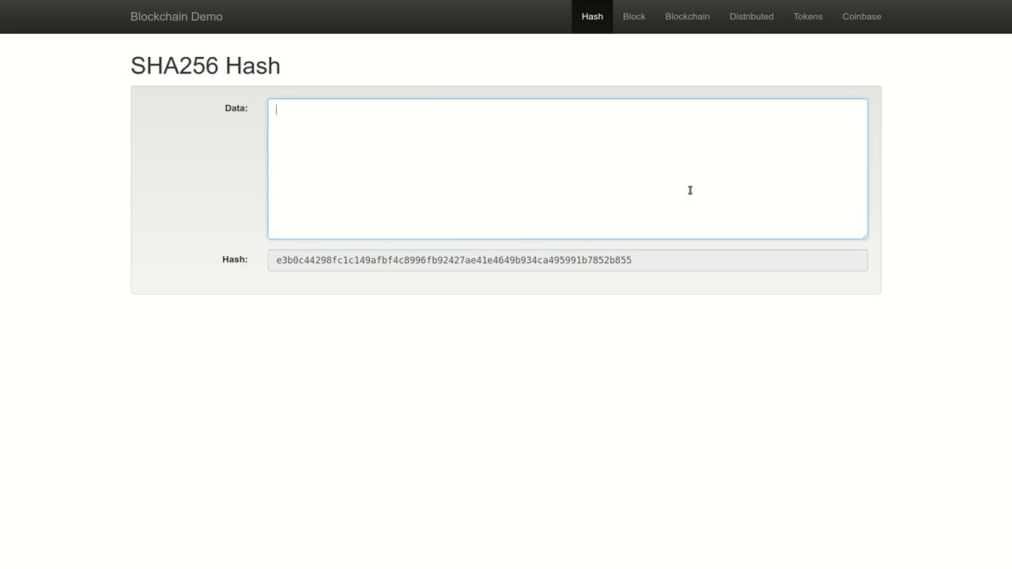
{"action": "type", "text": "pass"}
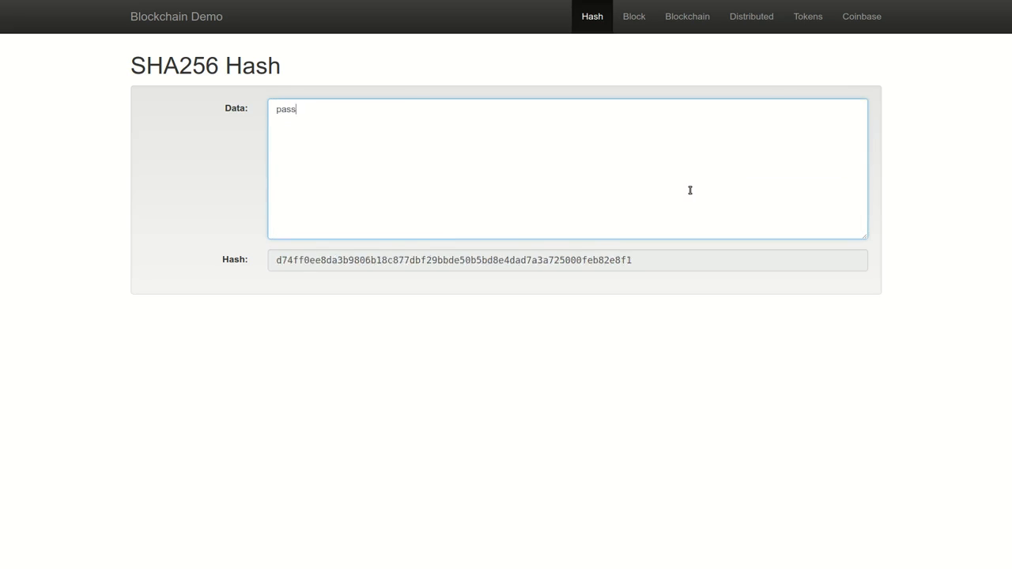
{"action": "type", "text": "word123"}
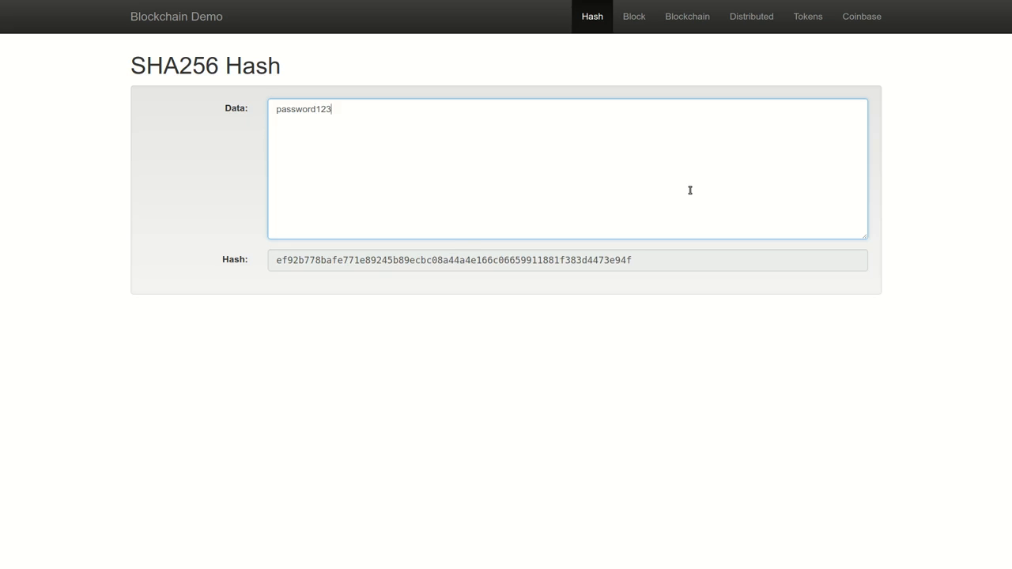
{"action": "mouse_move", "coordinate": [598, 224]}
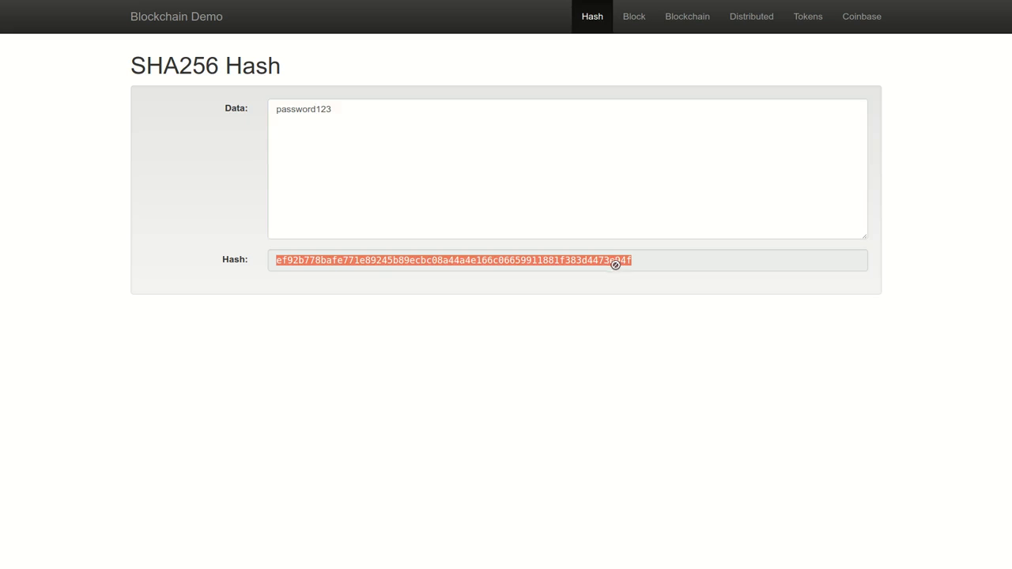
{"action": "mouse_move", "coordinate": [608, 347]}
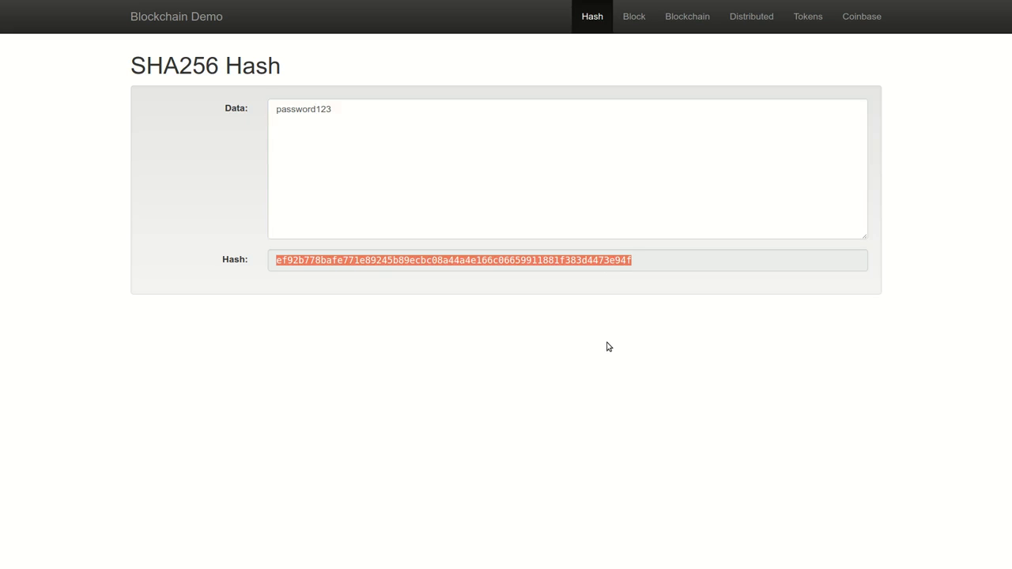
{"action": "mouse_move", "coordinate": [550, 317]}
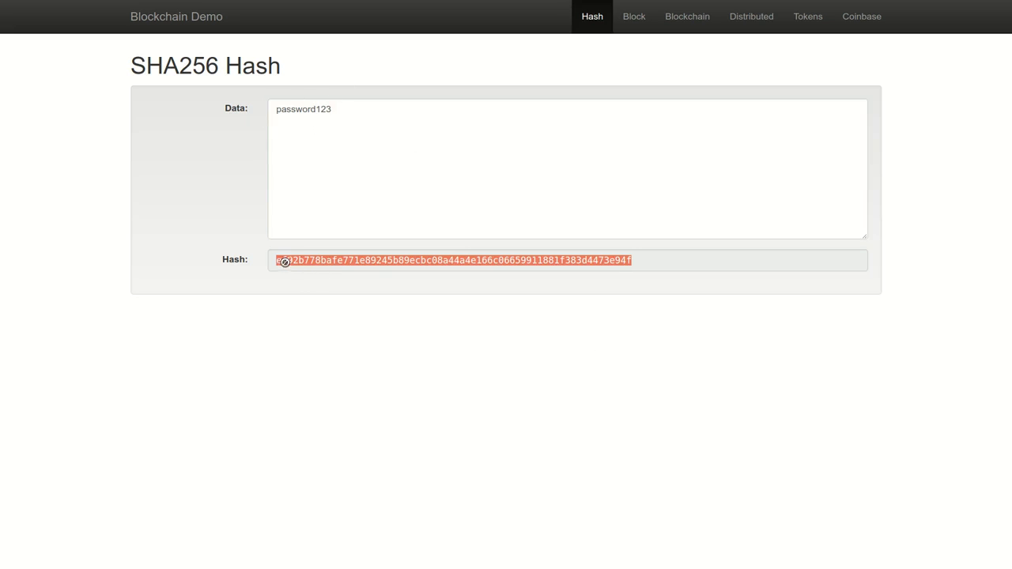
{"action": "mouse_move", "coordinate": [627, 261]}
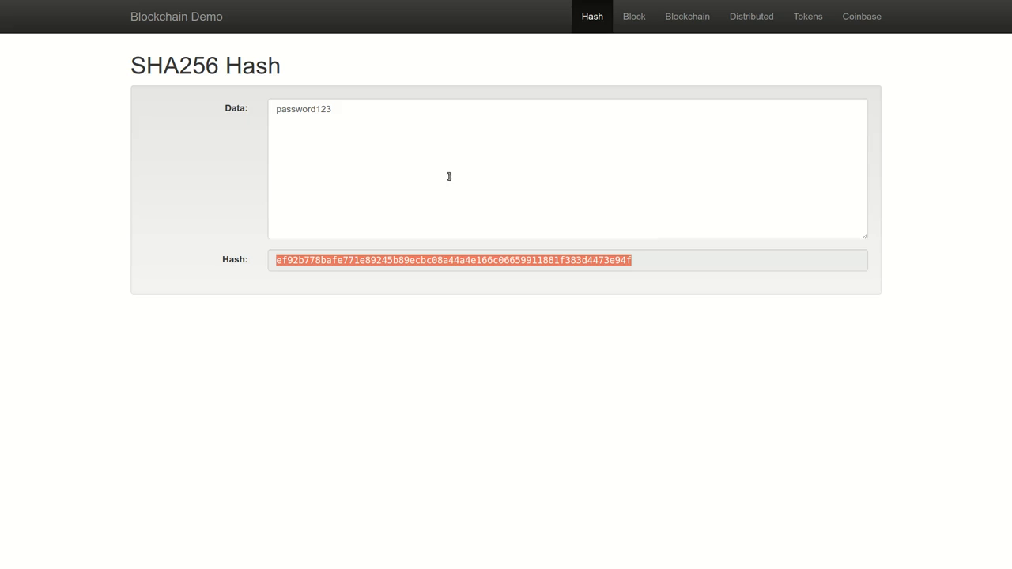
{"action": "mouse_move", "coordinate": [382, 114]}
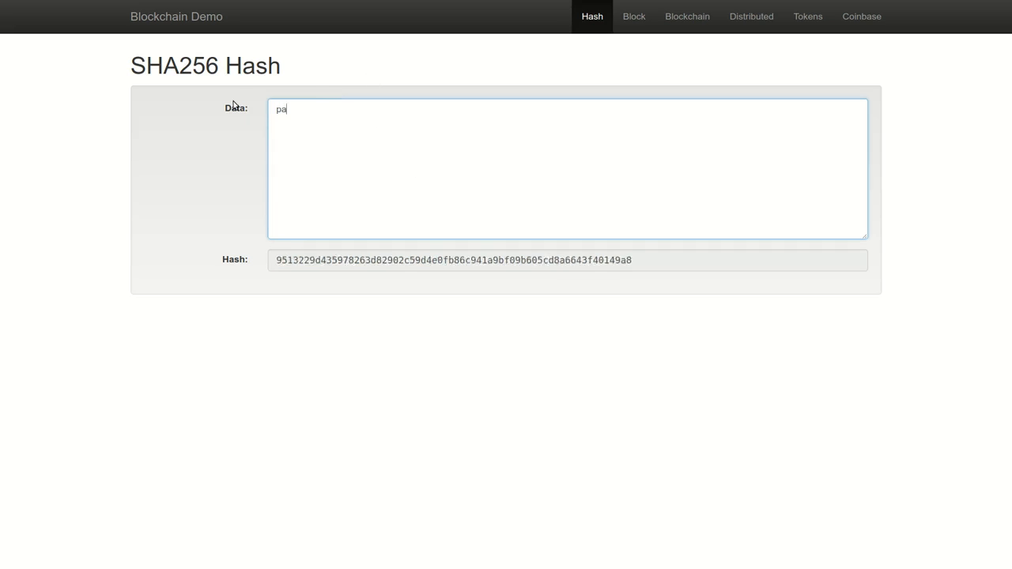
{"action": "type", "text": "ssword123"}
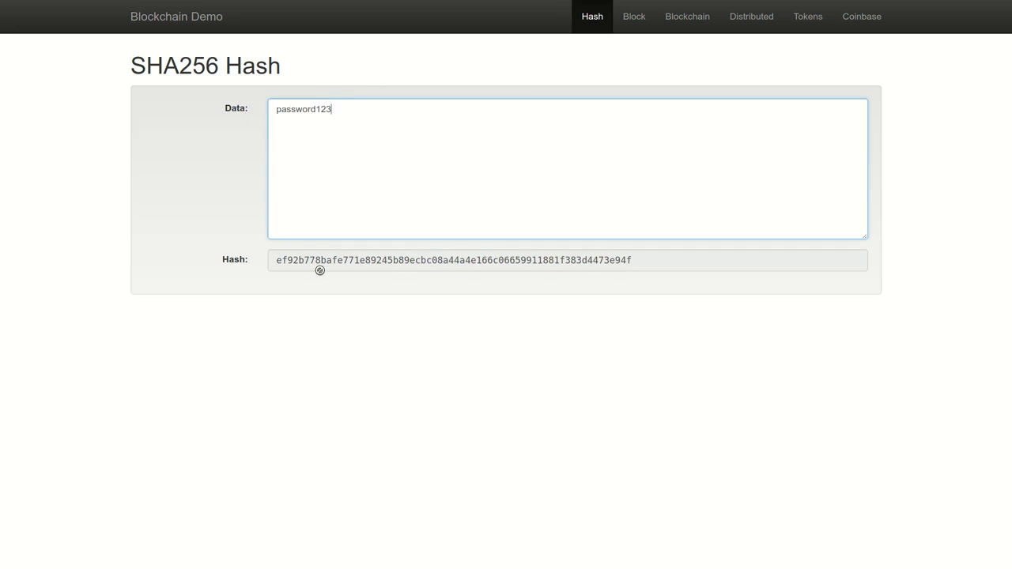
{"action": "mouse_move", "coordinate": [337, 202]}
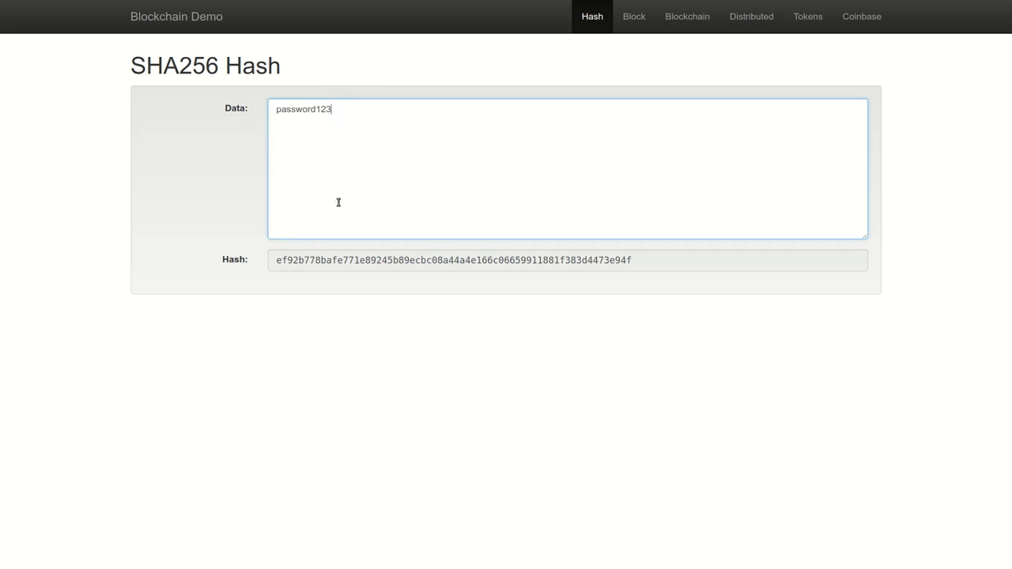
{"action": "key", "text": "Backspace"}
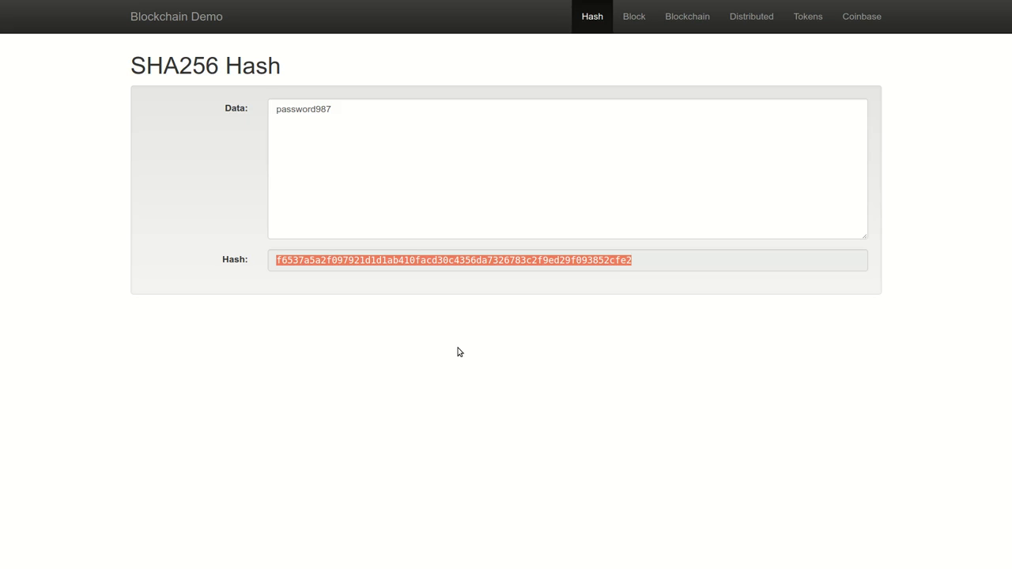
{"action": "mouse_move", "coordinate": [367, 96]}
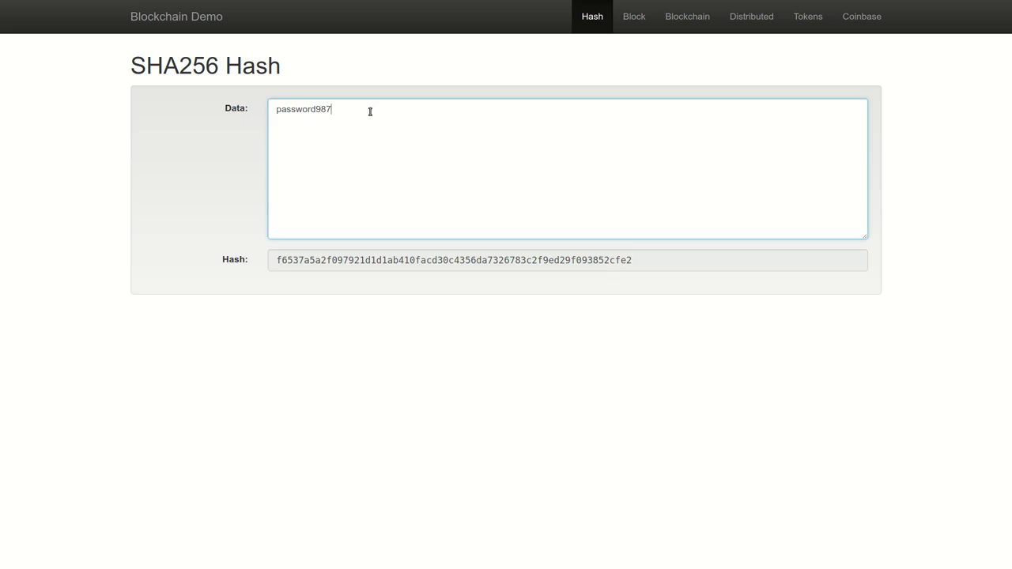
{"action": "key", "text": "ctrl+a"}
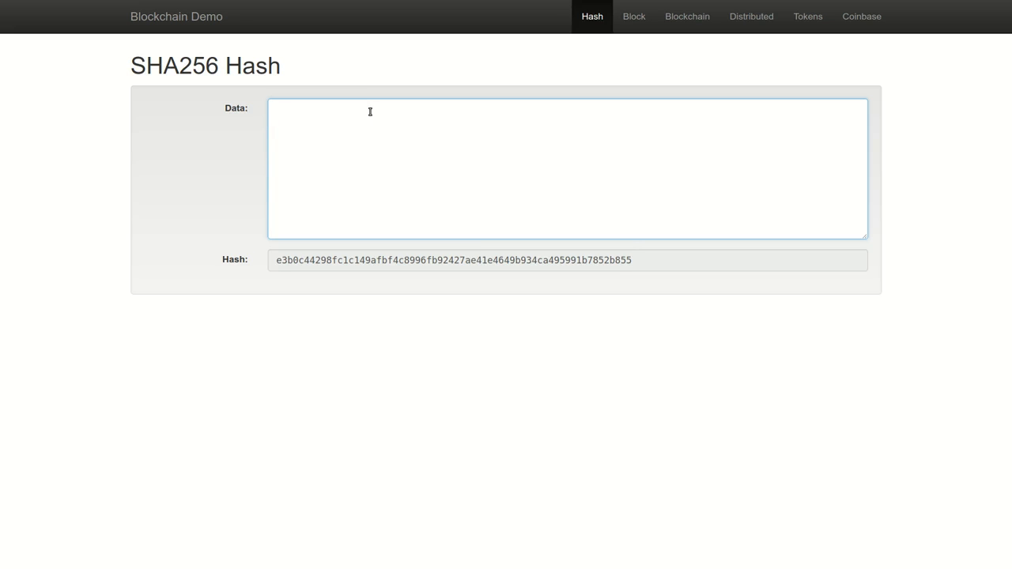
Type 'Source code for self driving car' into Data, yielding hash 598ca426…170f25
{"action": "type", "text": "Source cod"}
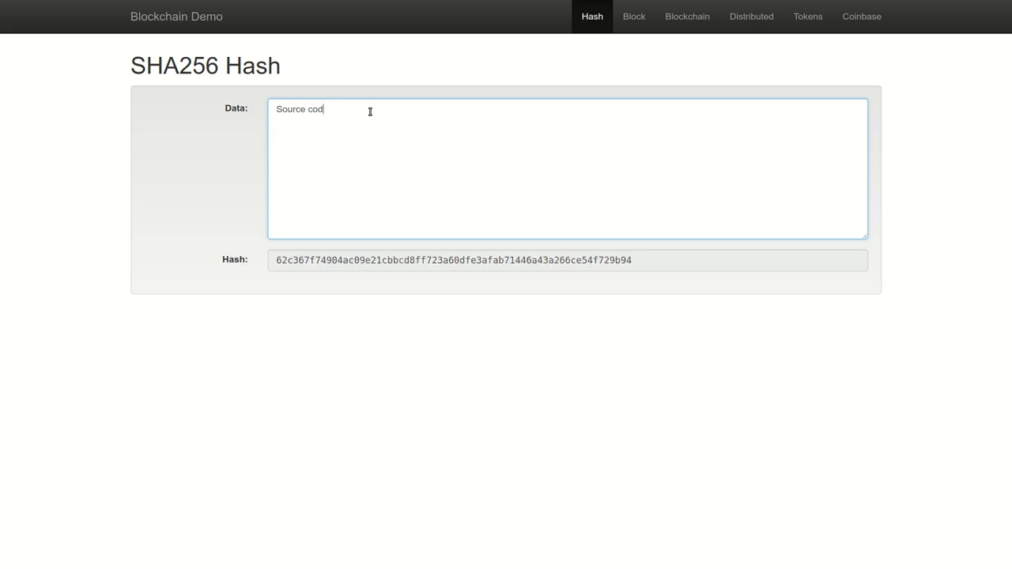
{"action": "type", "text": "e for self dri"}
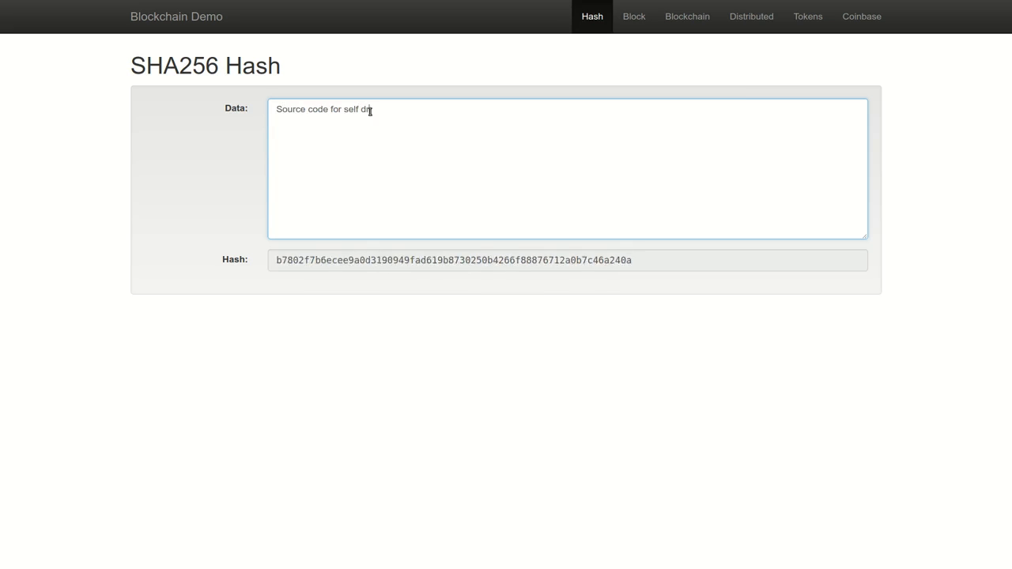
{"action": "type", "text": "ving"}
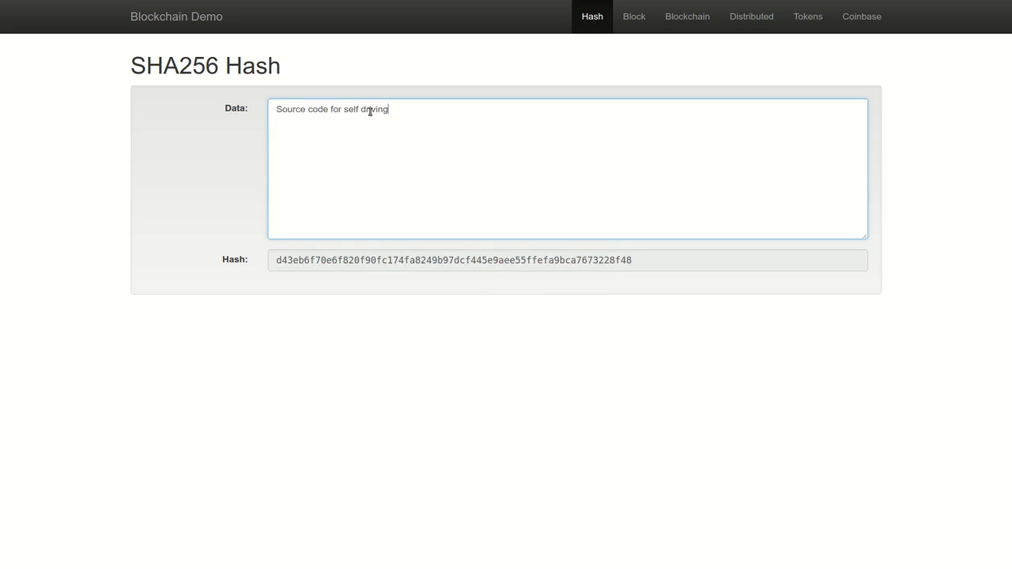
{"action": "type", "text": "car"}
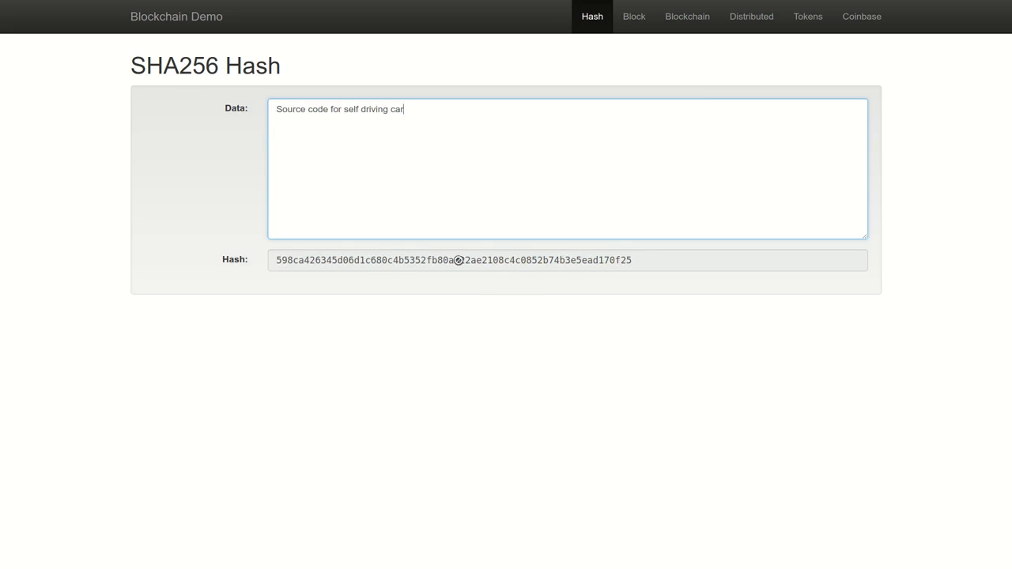
{"action": "mouse_move", "coordinate": [514, 204]}
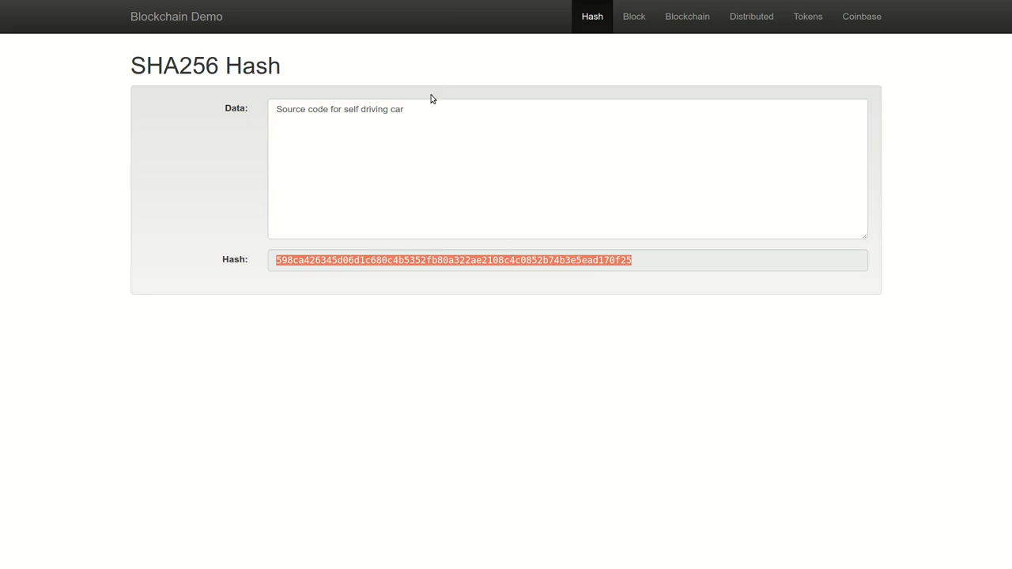
{"action": "left_click", "coordinate": [553, 166]}
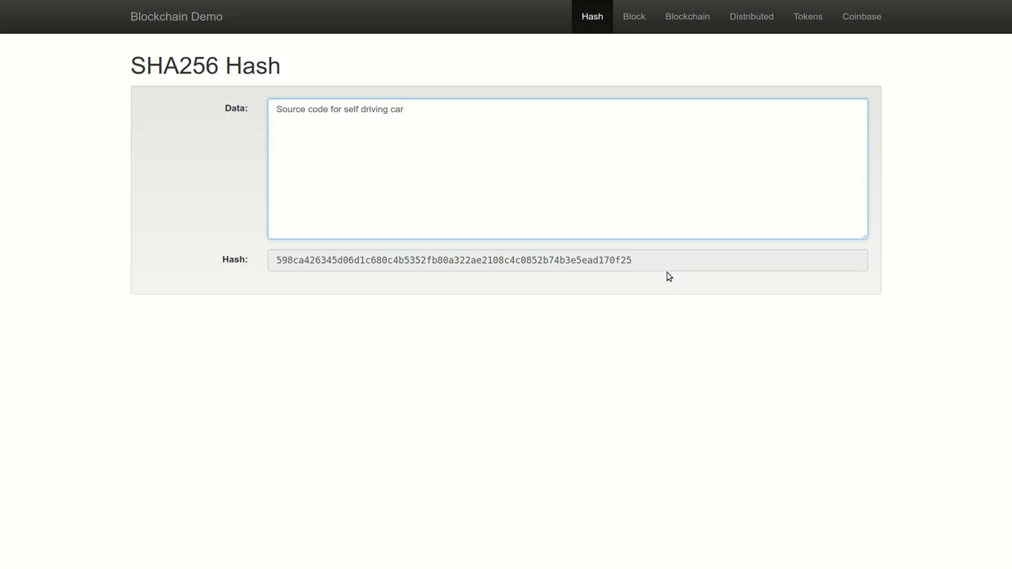
{"action": "mouse_move", "coordinate": [293, 109]}
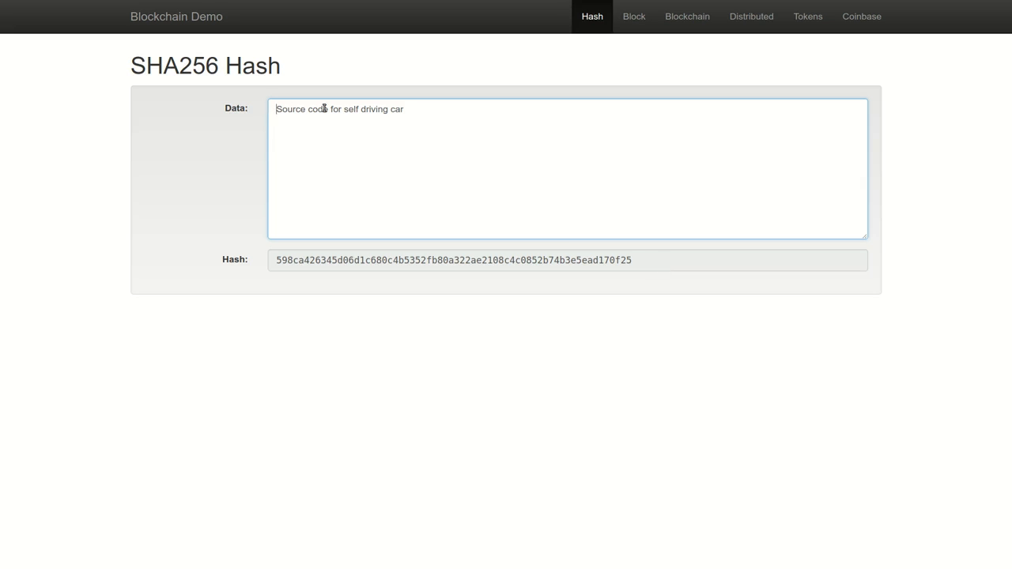
Prefix the data with 'Hacked' and highlight the new hash 2dde245a…80fe7b0
{"action": "type", "text": "Hacked source code for self driving car"}
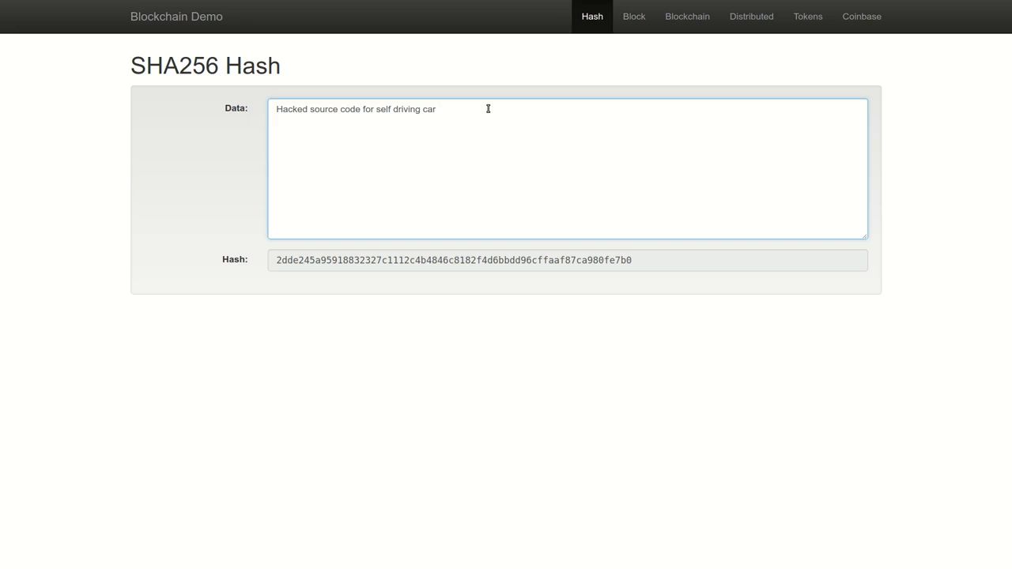
{"action": "mouse_move", "coordinate": [489, 132]}
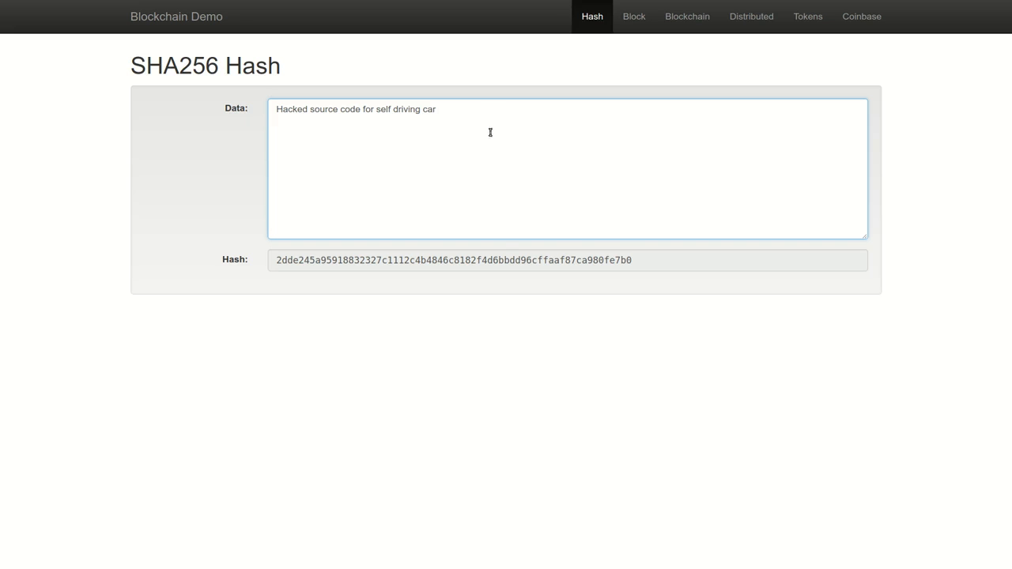
{"action": "left_click", "coordinate": [508, 324]}
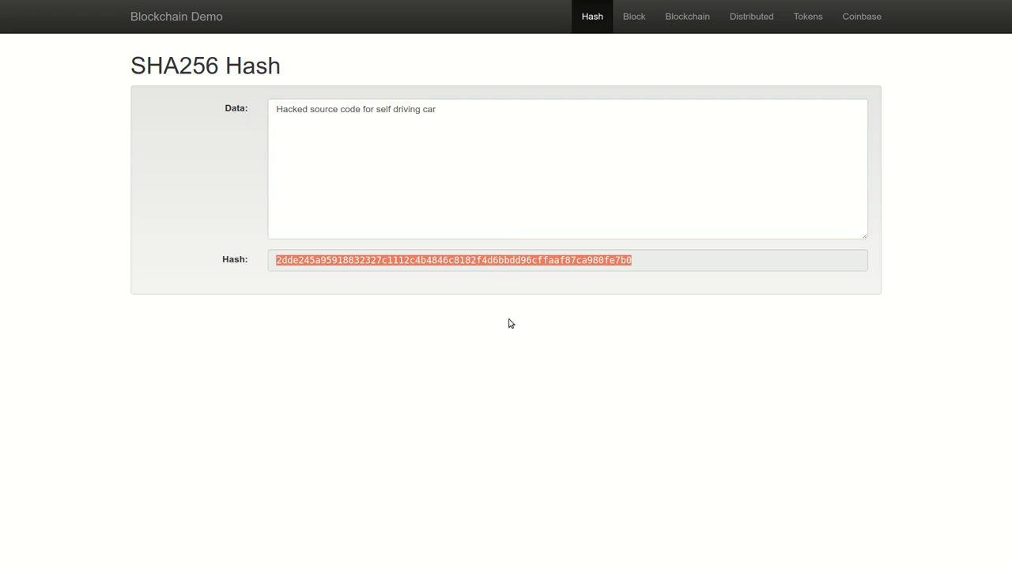
{"action": "mouse_move", "coordinate": [417, 356]}
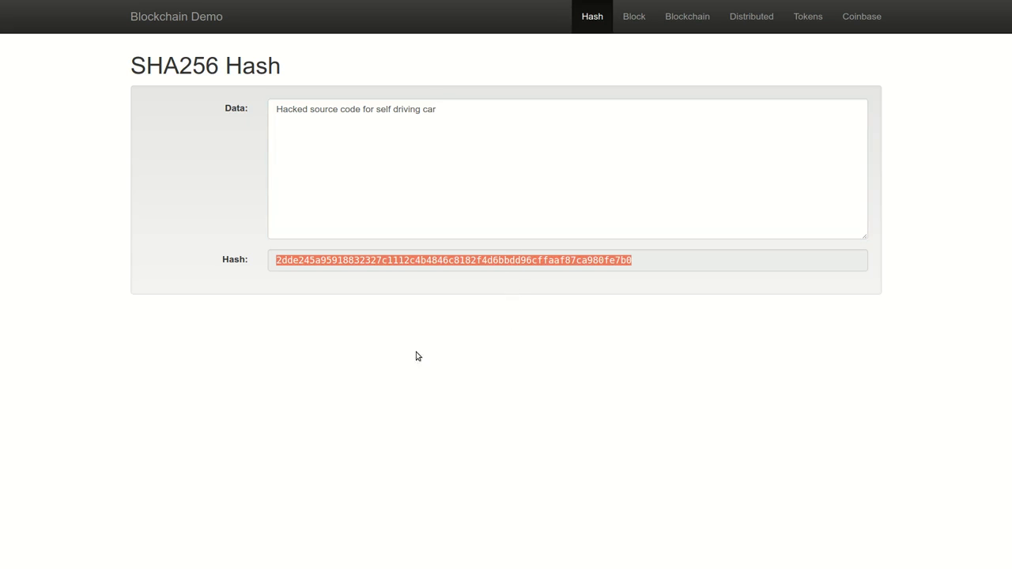
{"action": "mouse_move", "coordinate": [433, 325]}
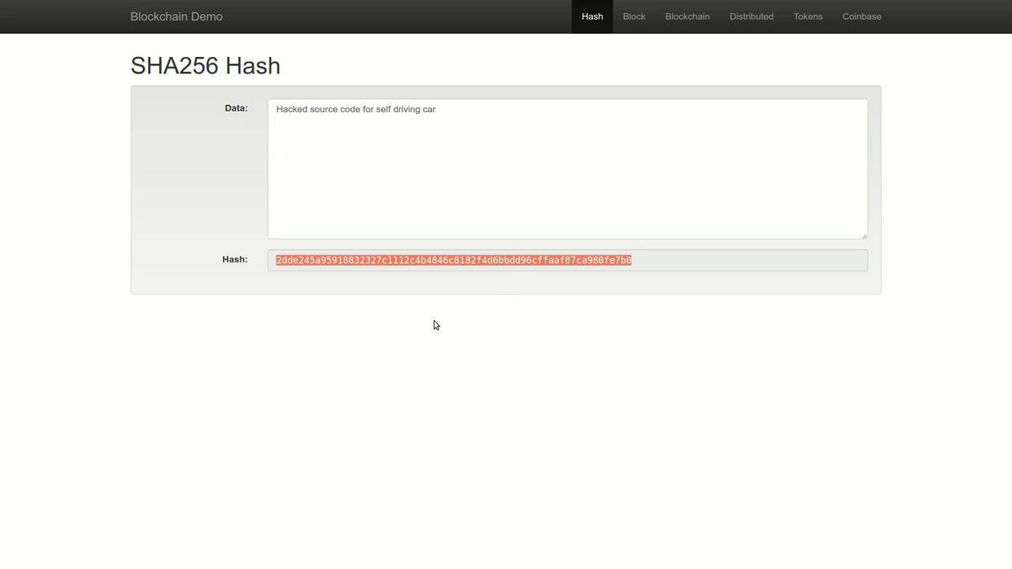
{"action": "mouse_move", "coordinate": [332, 295]}
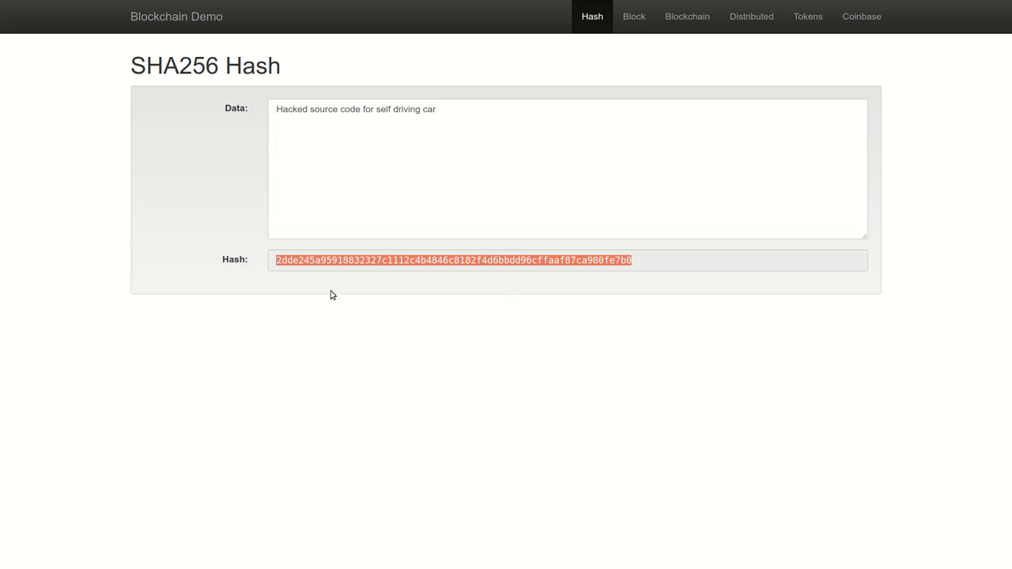
{"action": "mouse_move", "coordinate": [305, 271]}
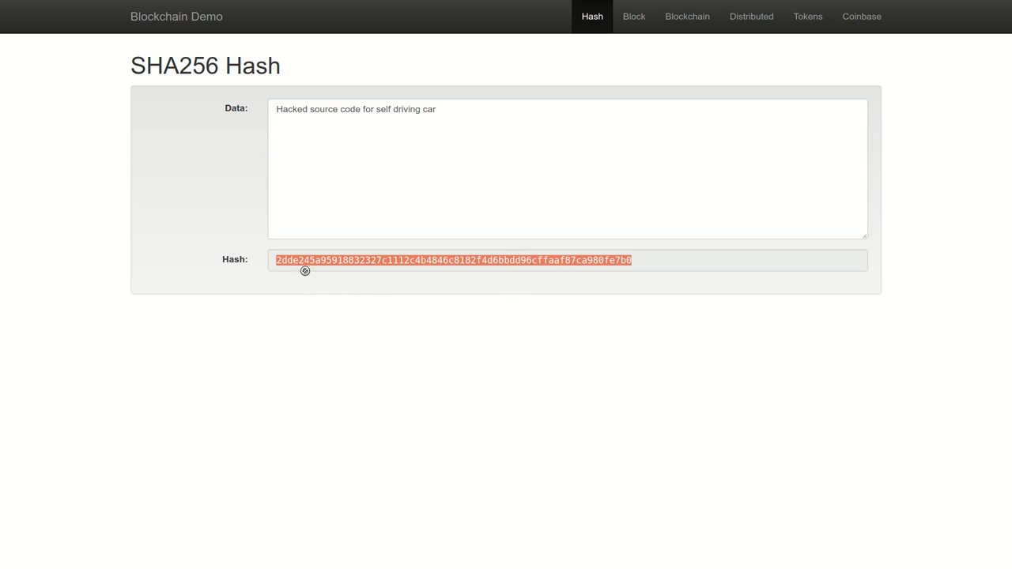
{"action": "mouse_move", "coordinate": [335, 285]}
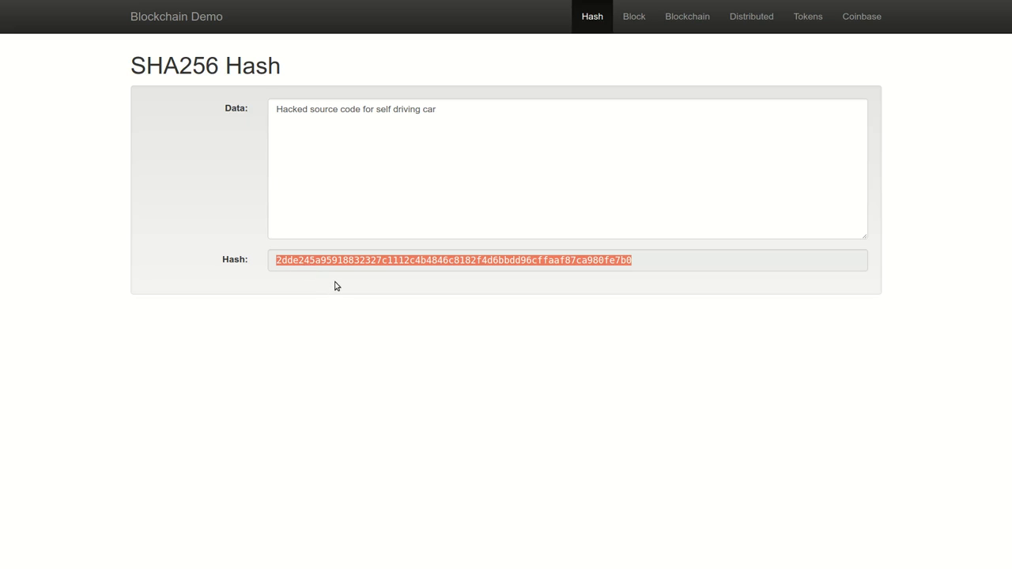